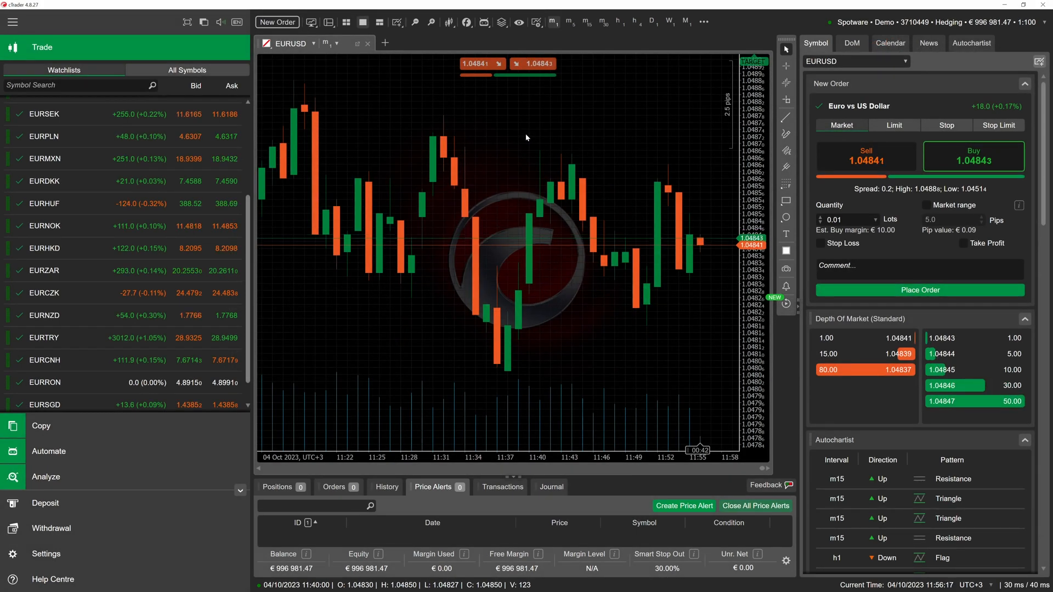
Add a Sample Breakout cBot instance to the EURUSD chart using its default parameters.
click(483, 22)
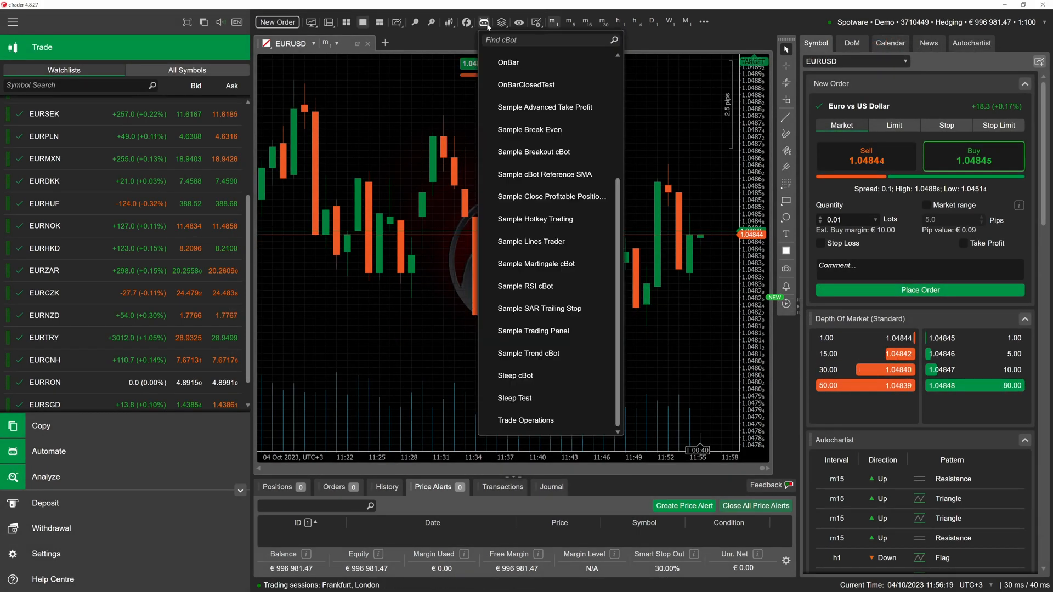
click(533, 152)
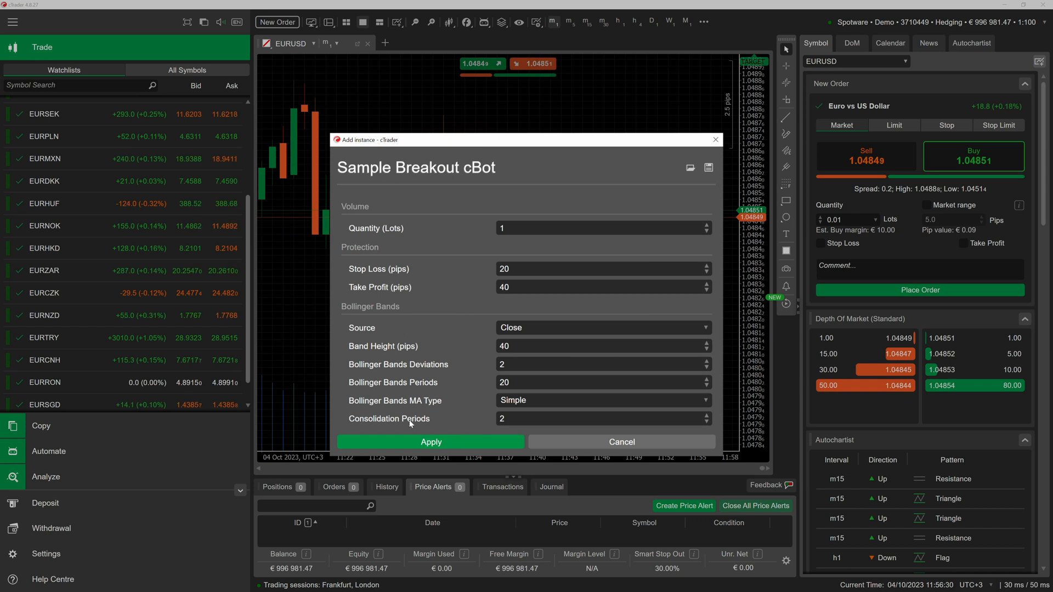
click(431, 442)
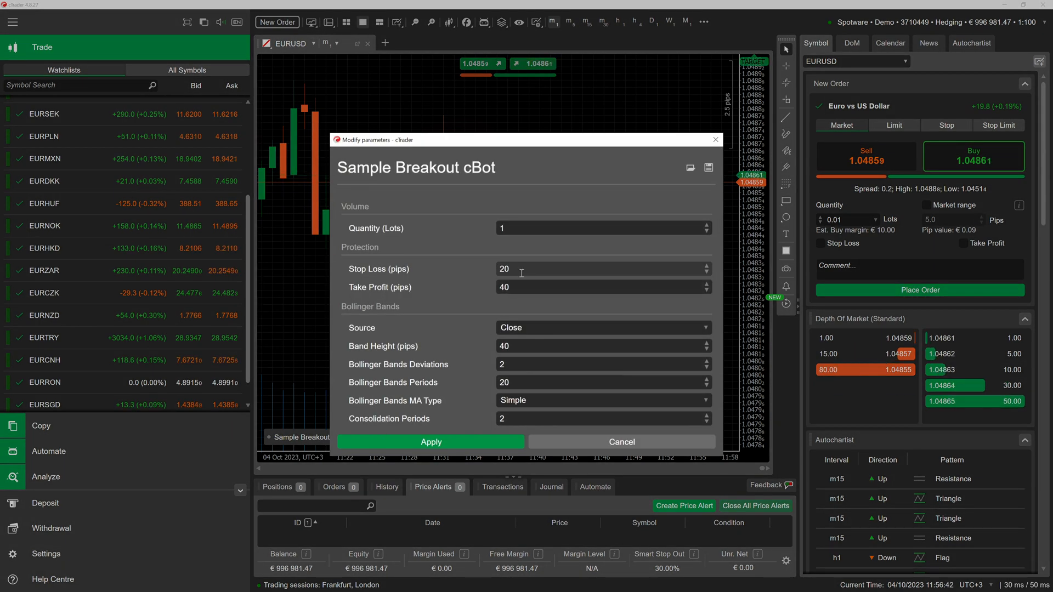
Set Stop Loss 10 and Take Profit 20 pips, then save them as 'Breakout' parameter file.
text(10)
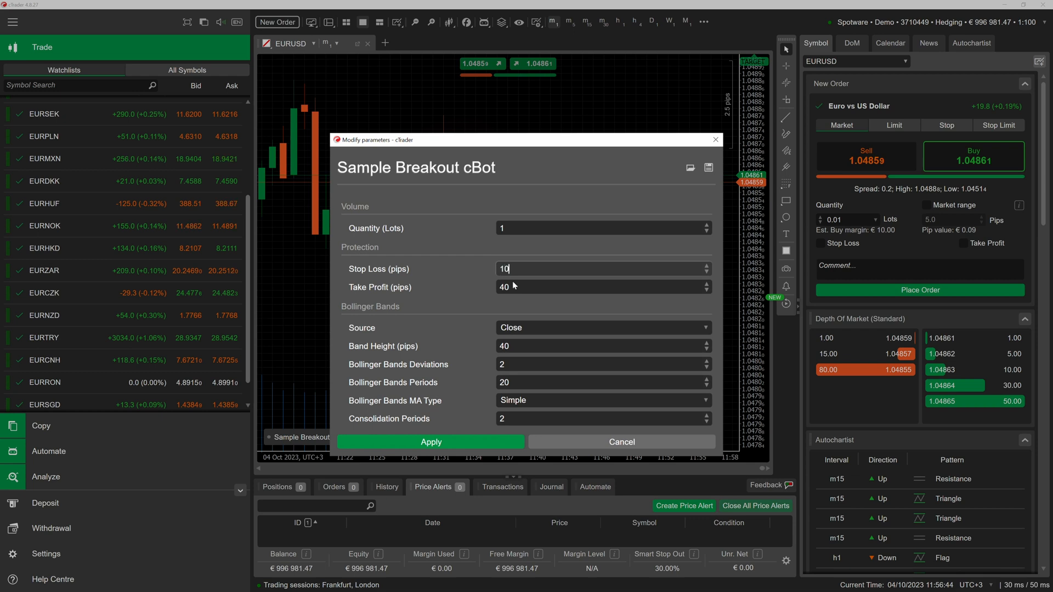
text(20)
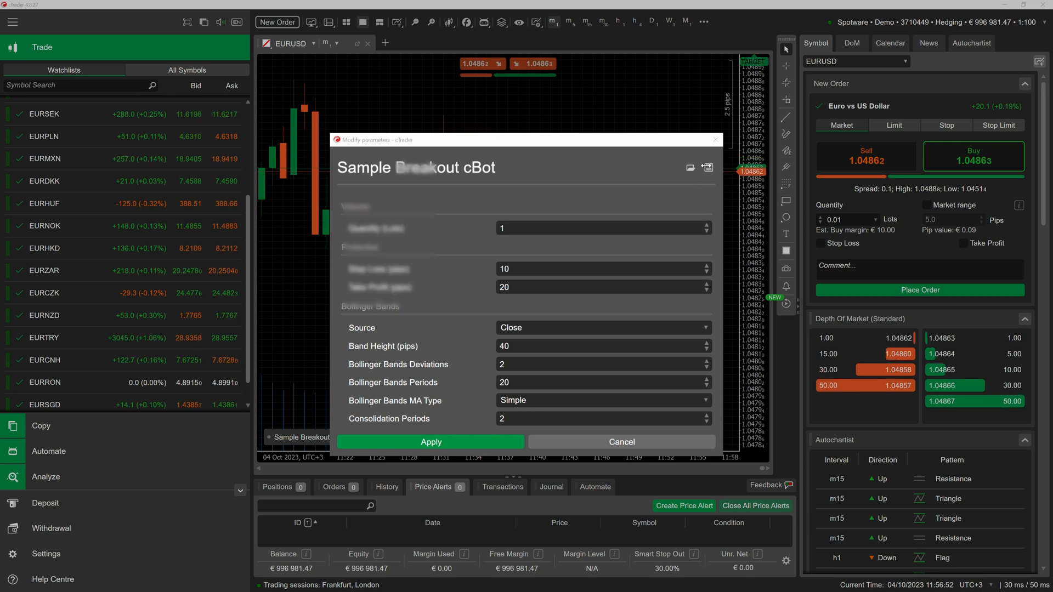
click(707, 167)
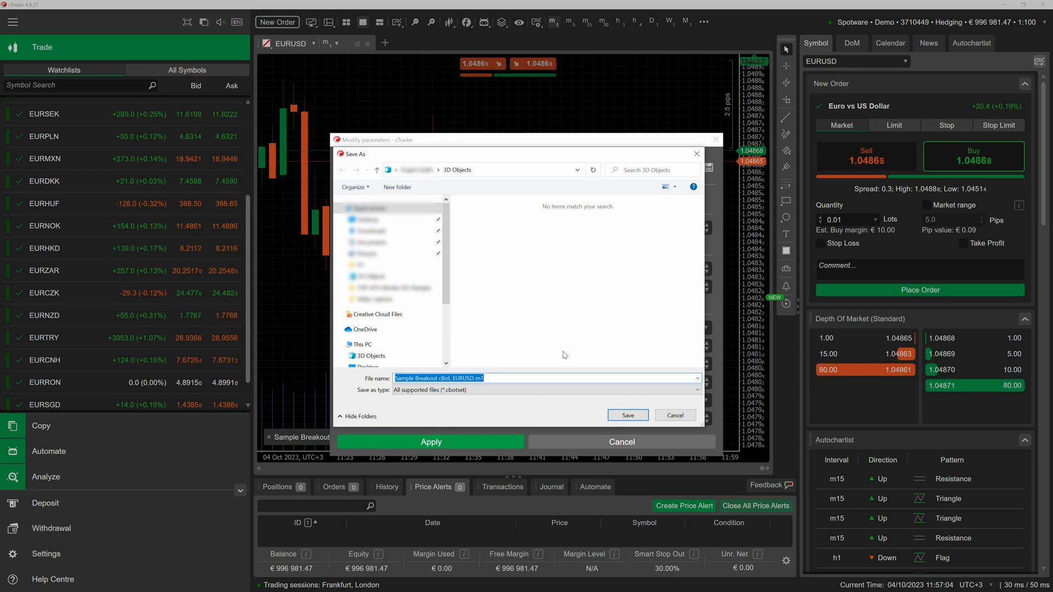
text(Breako)
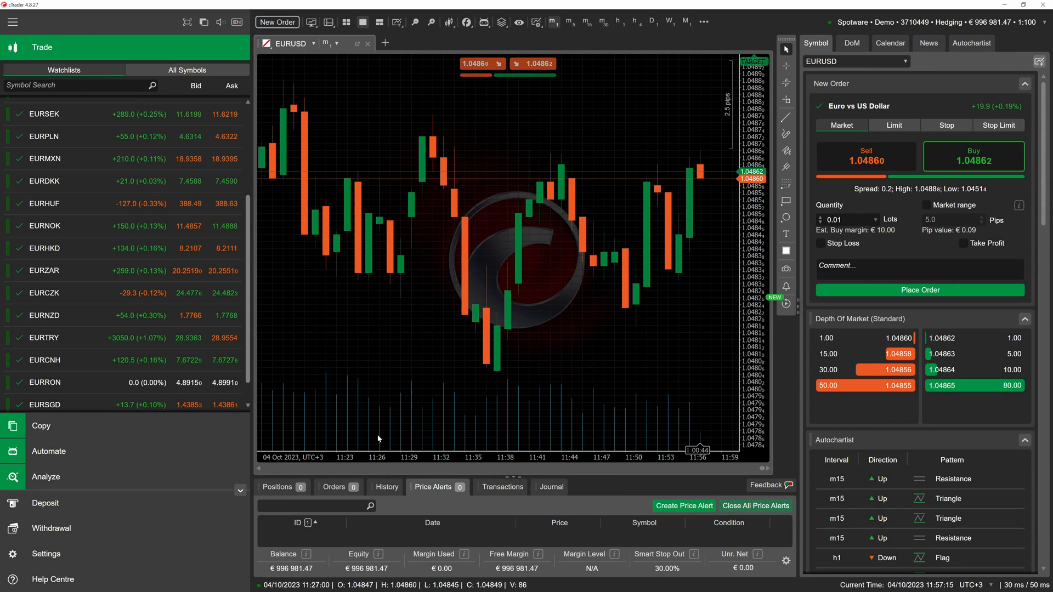
Start a new Sample Breakout instance and load Breakout.cbotset into its parameters.
click(484, 21)
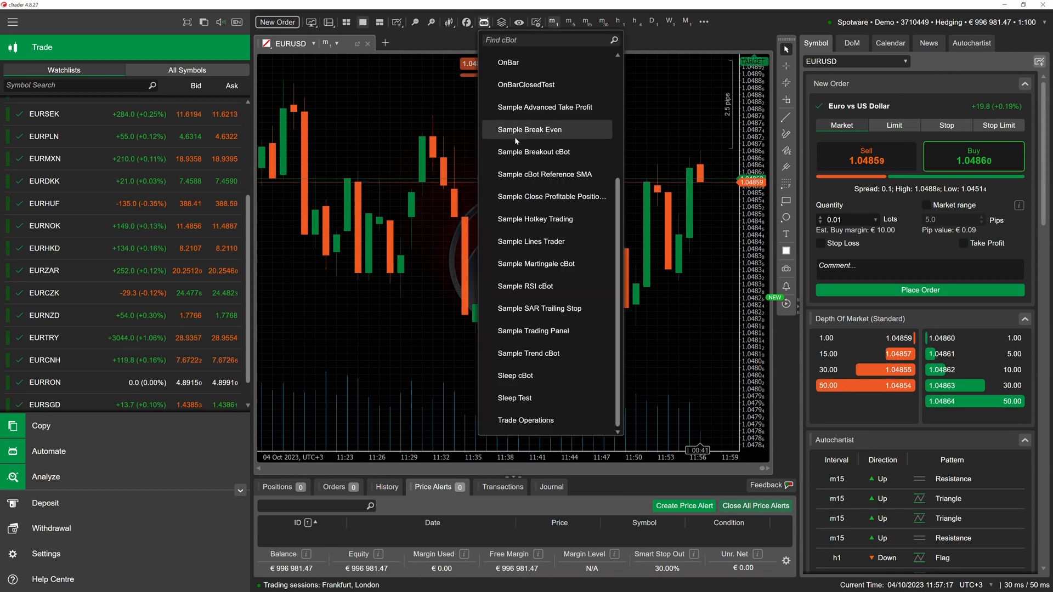
mouse_move(519, 156)
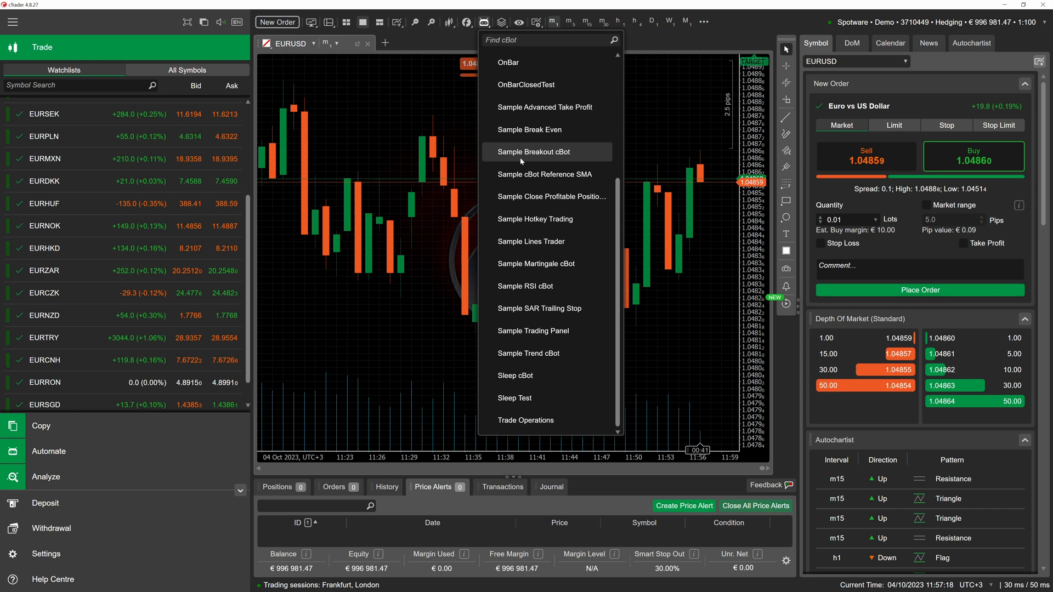
click(533, 152)
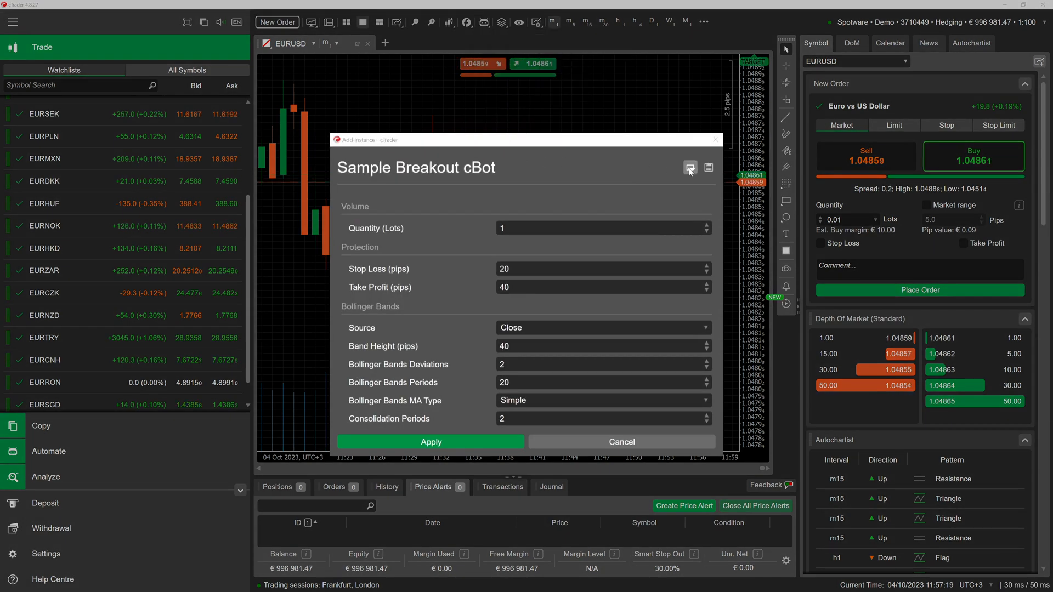
click(708, 167)
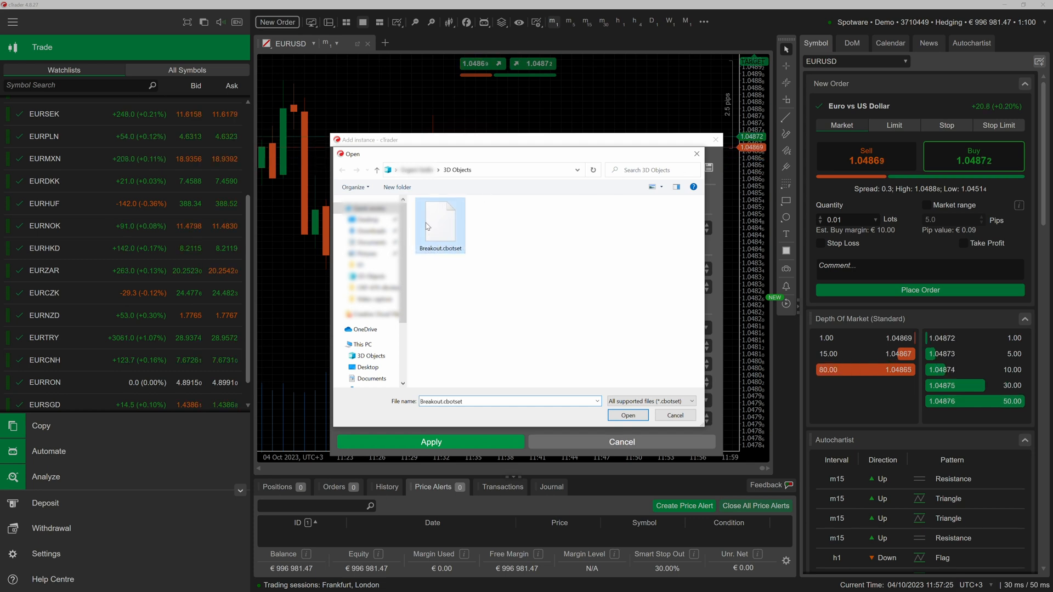
click(627, 415)
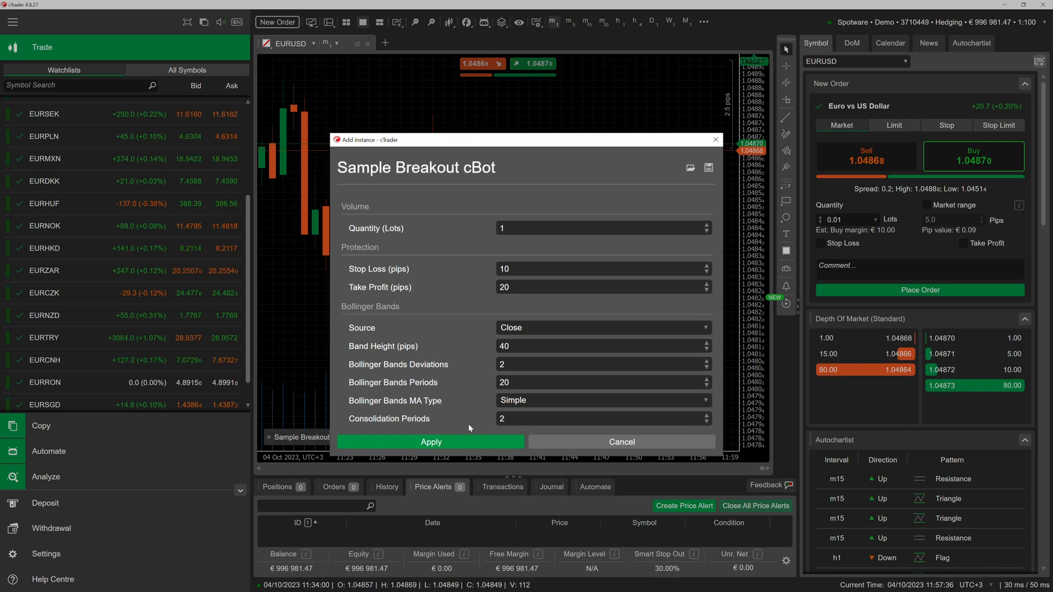
Add and start the Breakout-configured Sample Breakout instance on EURUSD.
click(431, 442)
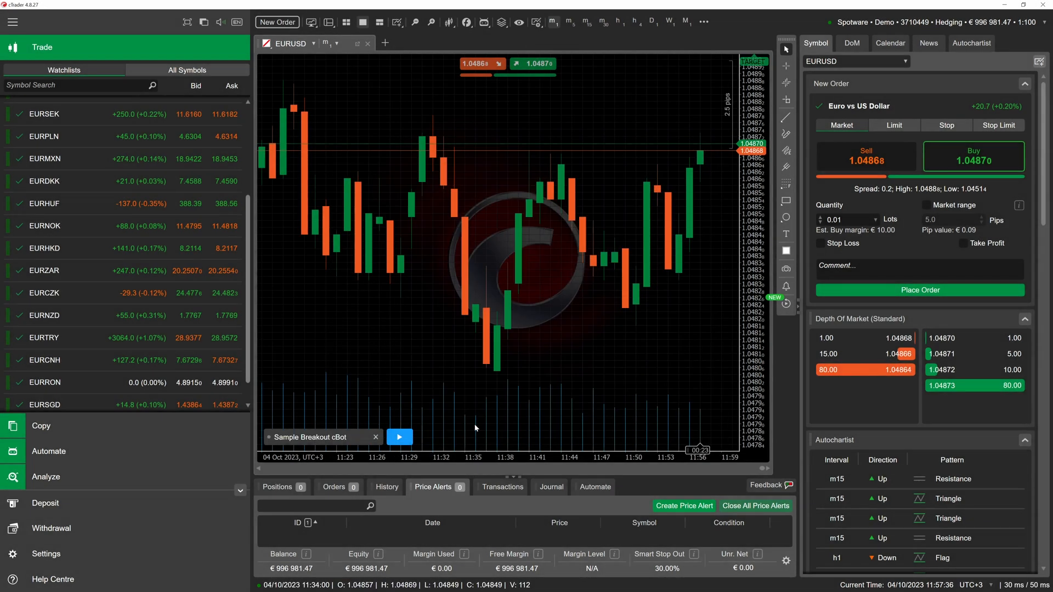
click(398, 436)
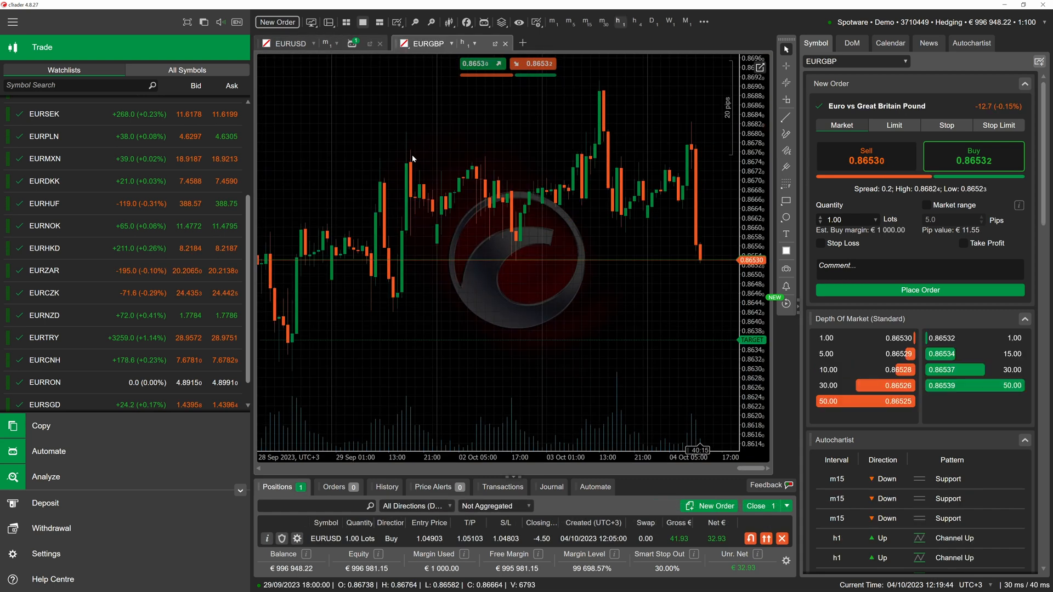
Add Sample Breakout to EURGBP h1 with Breakout.cbotset, accepting the different-chart warning.
click(467, 22)
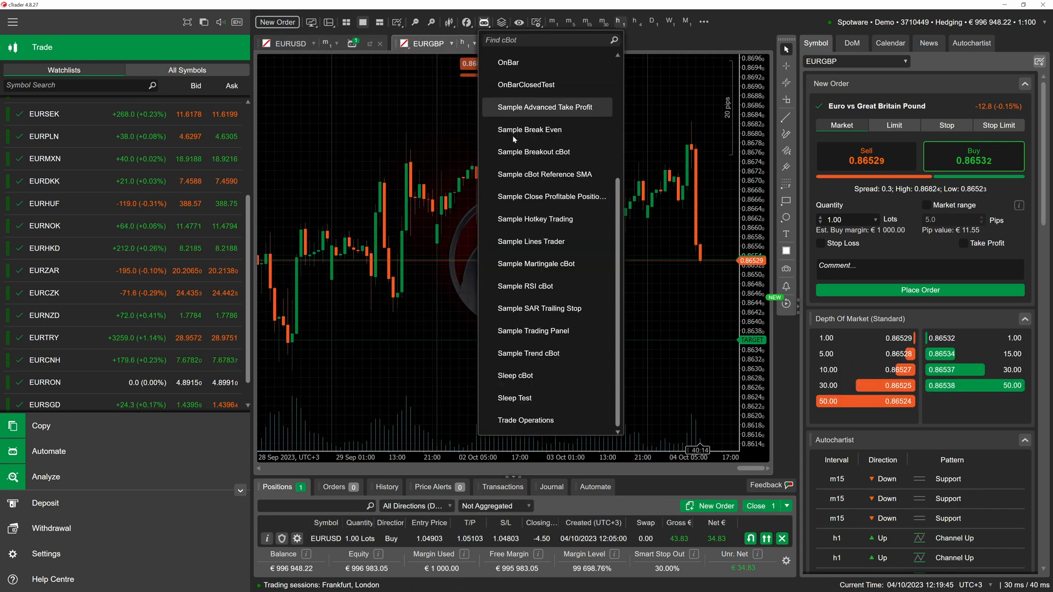
click(533, 151)
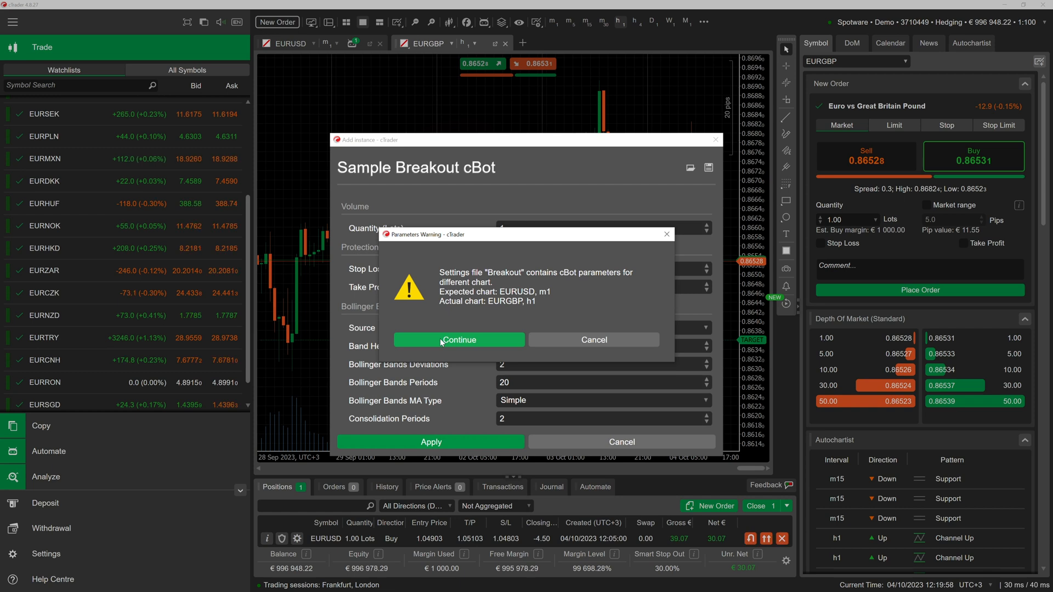
click(459, 340)
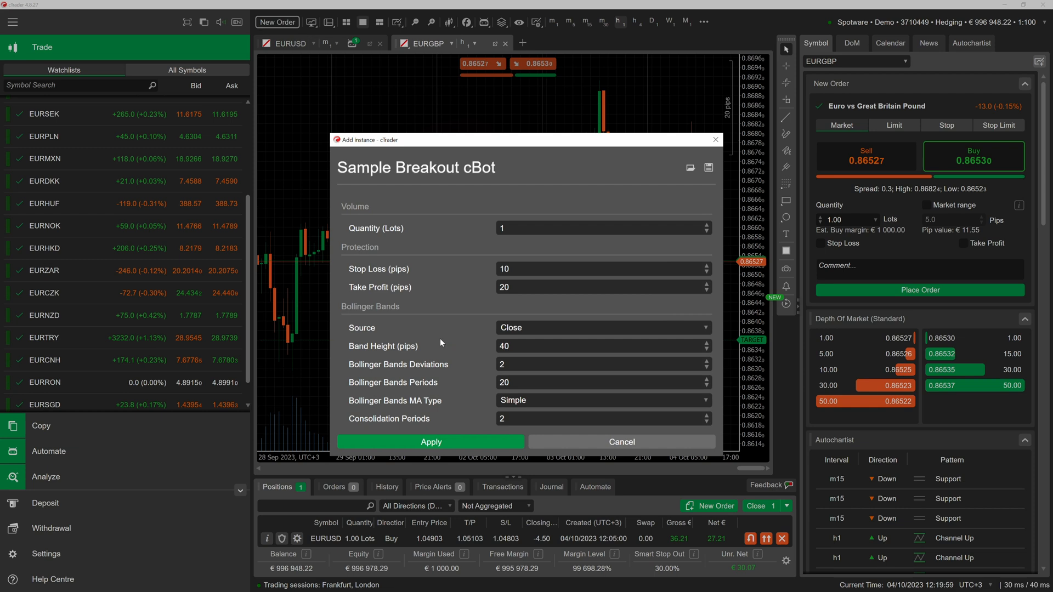
click(430, 442)
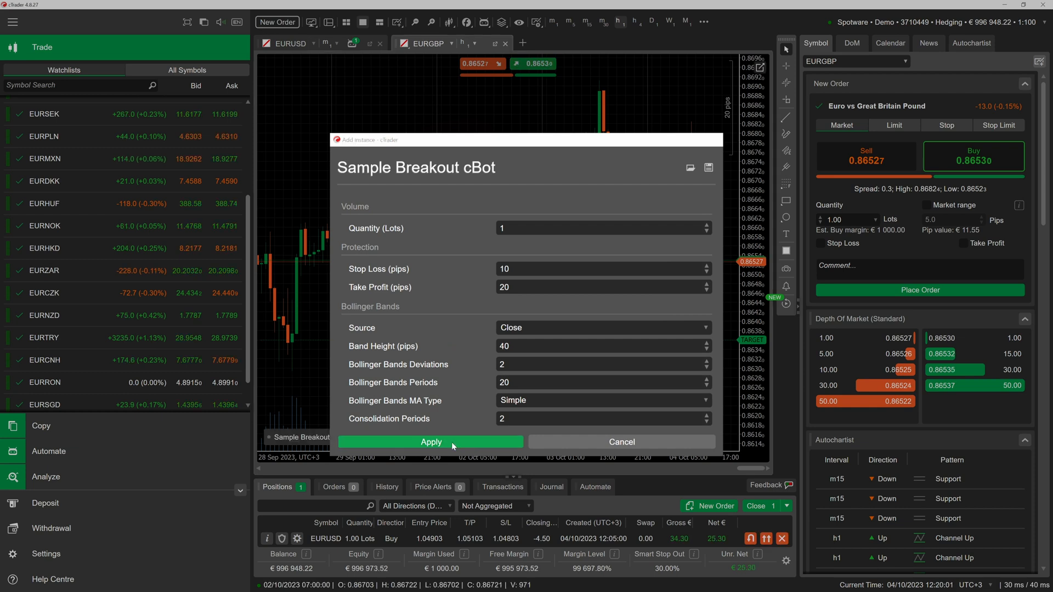
click(431, 442)
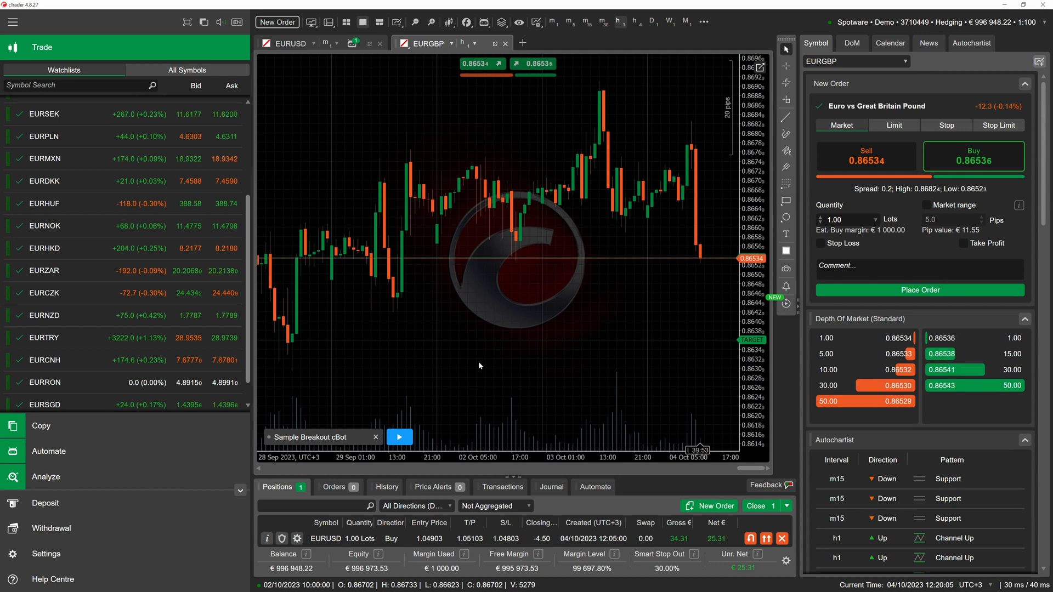
Open and dismiss the cBot dropdown in cTrader.
click(466, 22)
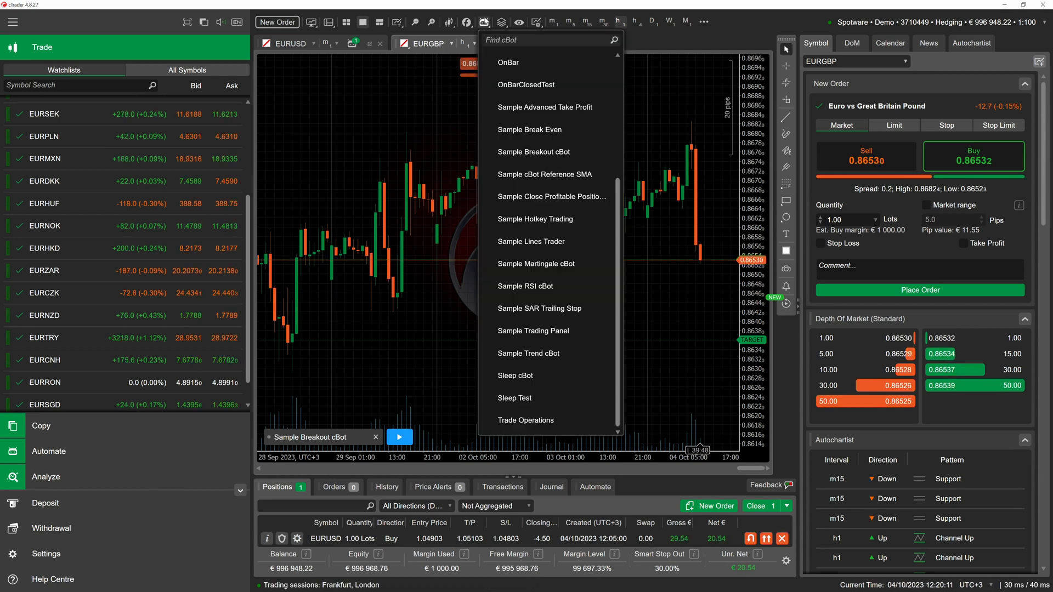
click(536, 263)
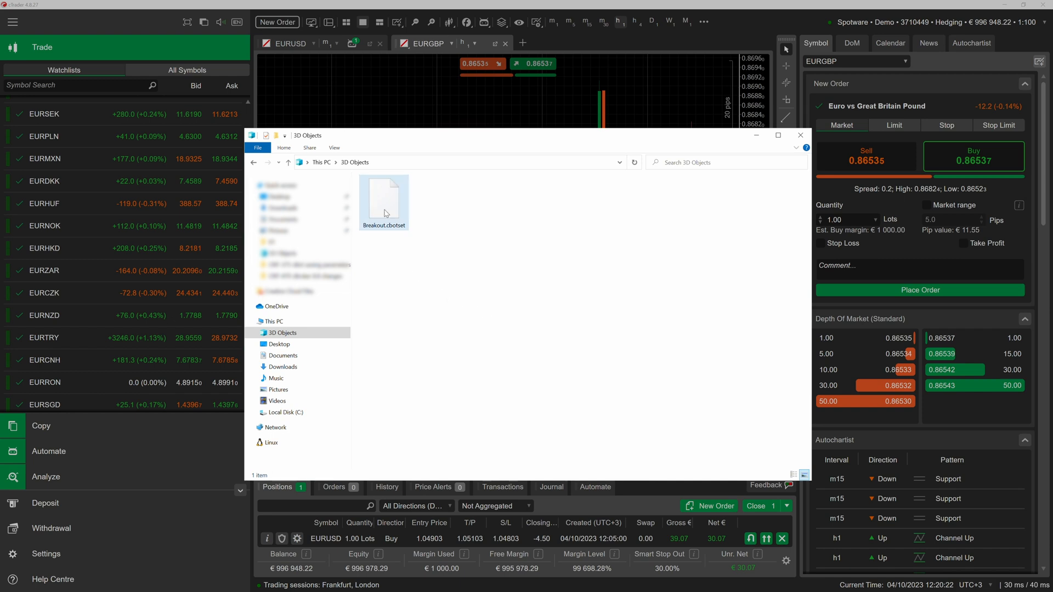
Open Breakout.cbotset in Notepad through the More apps chooser.
double_click(384, 186)
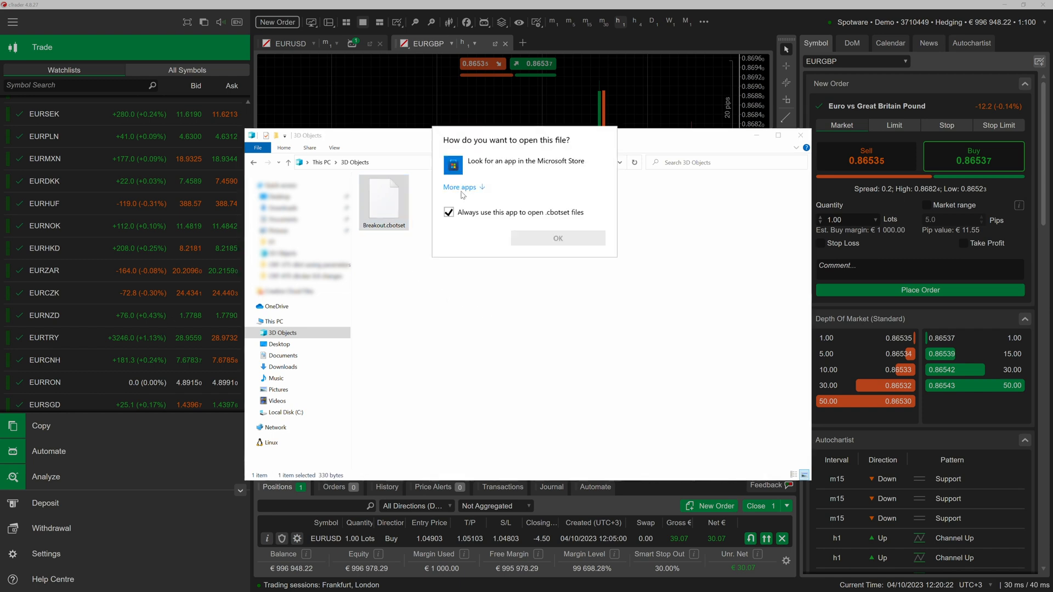
click(460, 187)
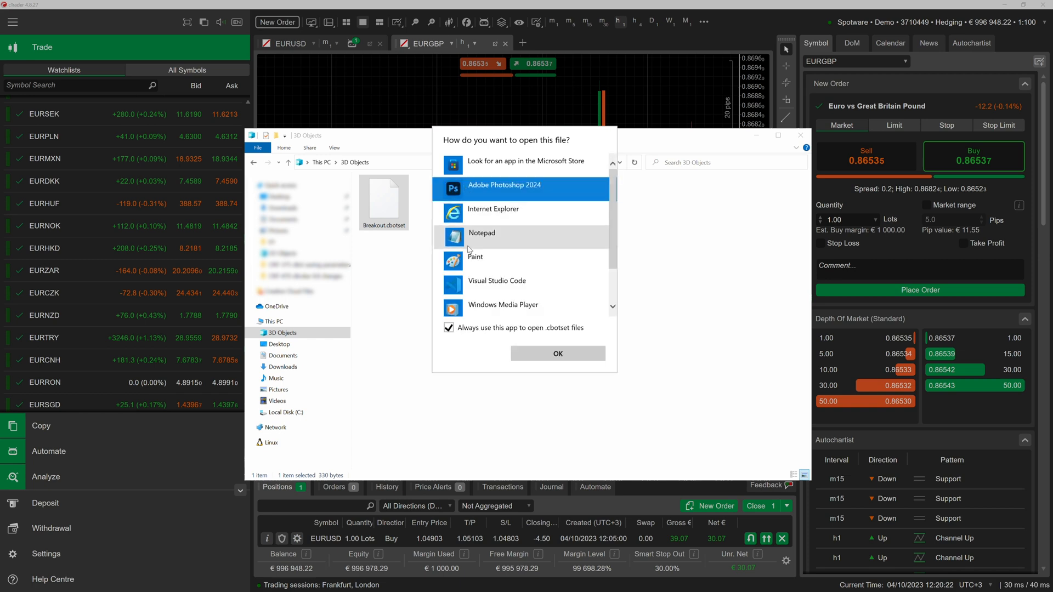
click(557, 353)
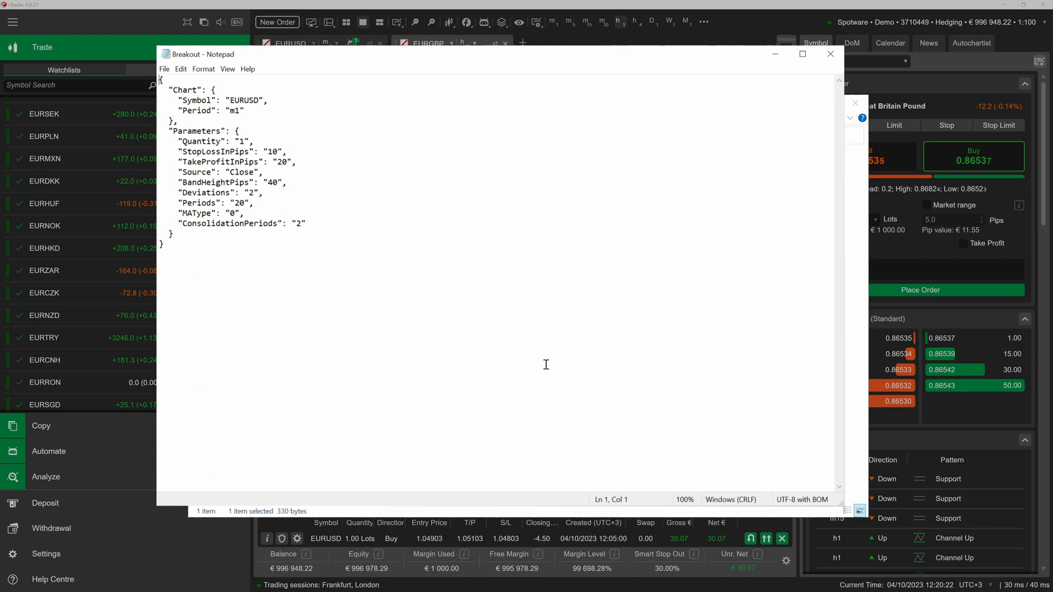
Change StopLossInPips from 10 to 20 and type 50 into TakeProfitInPips.
click(270, 151)
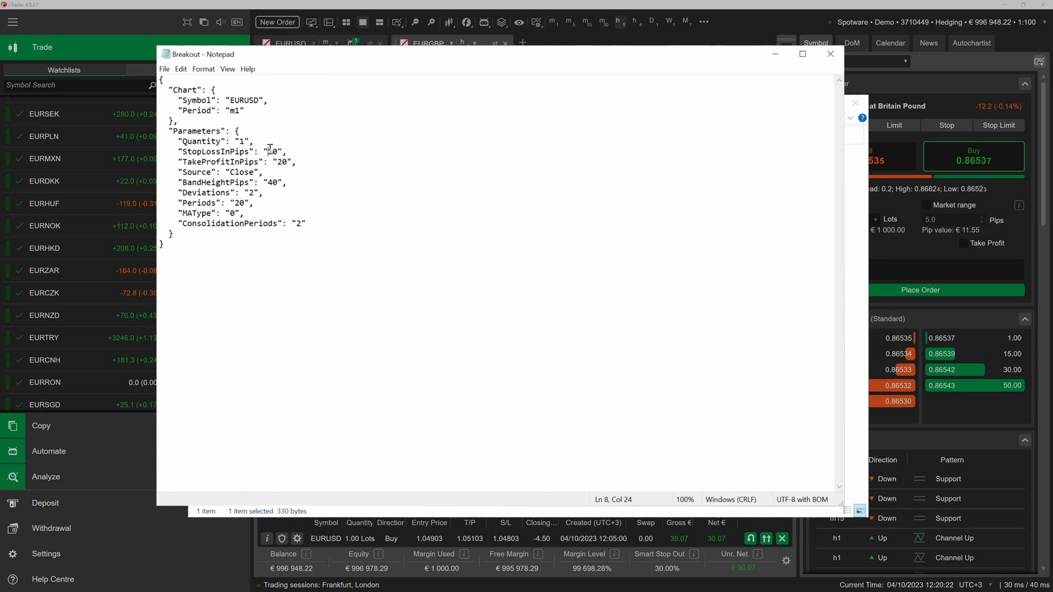
text(2)
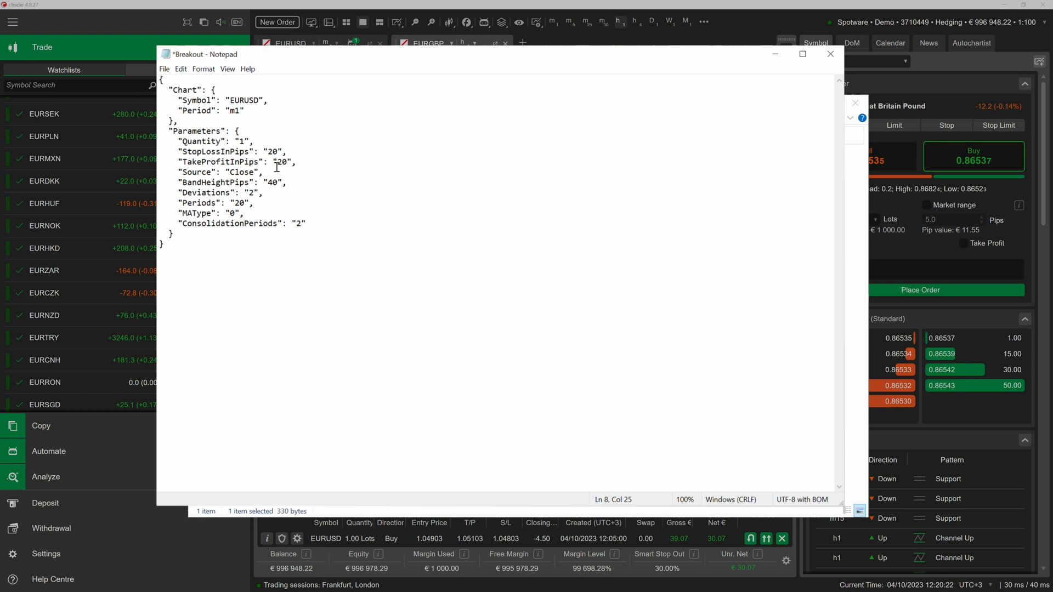
text(50)
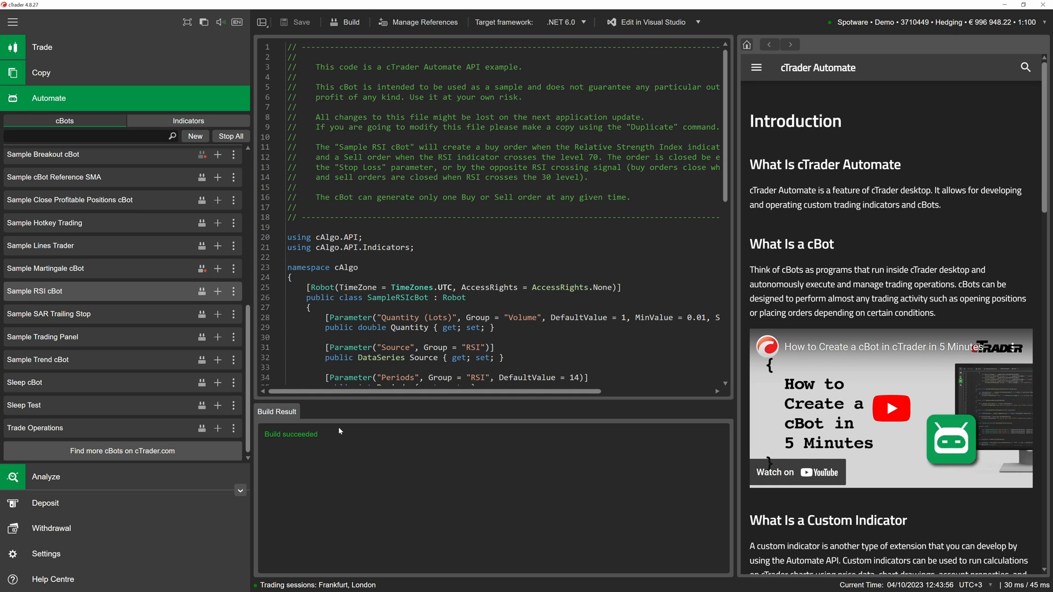
Add a Sample RSI cBot instance set to EURGBP h1 in Automate.
click(287, 257)
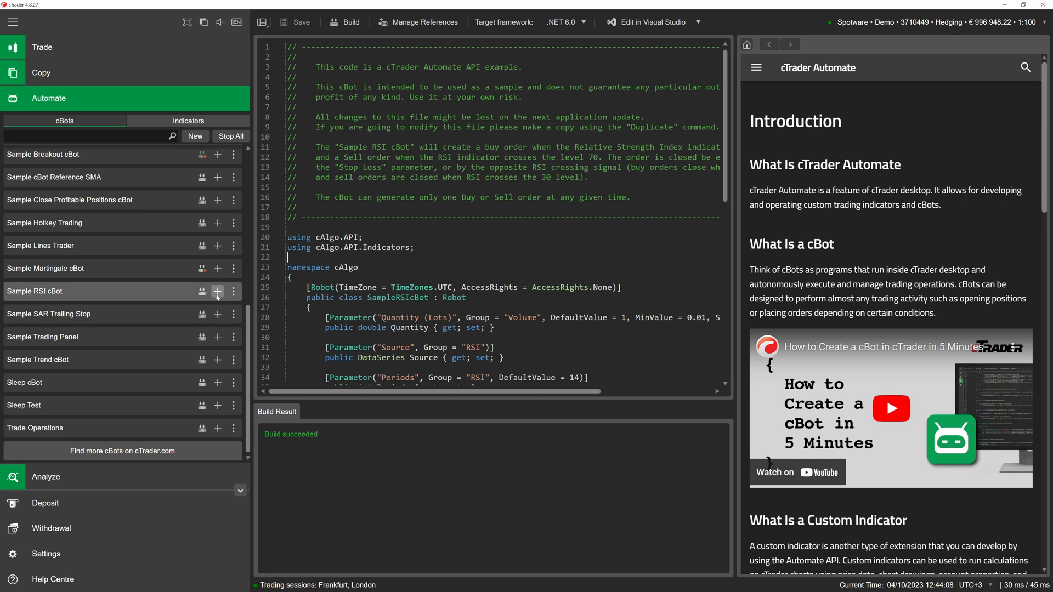
click(217, 291)
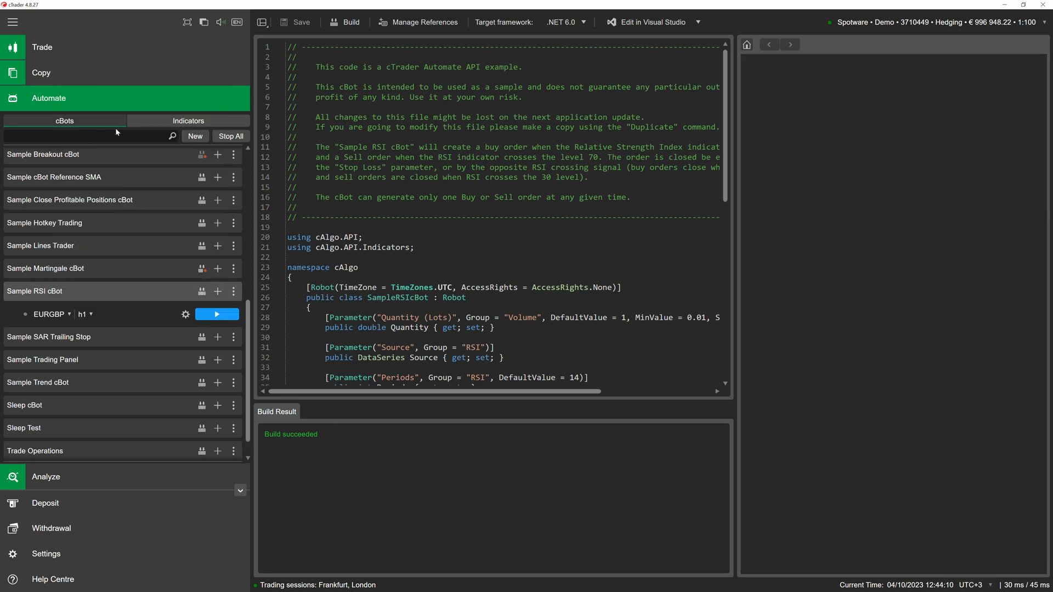
Optimize the EURGBP h1 Sample RSI instance (11 passes) and save the best pass's parameters.
click(216, 313)
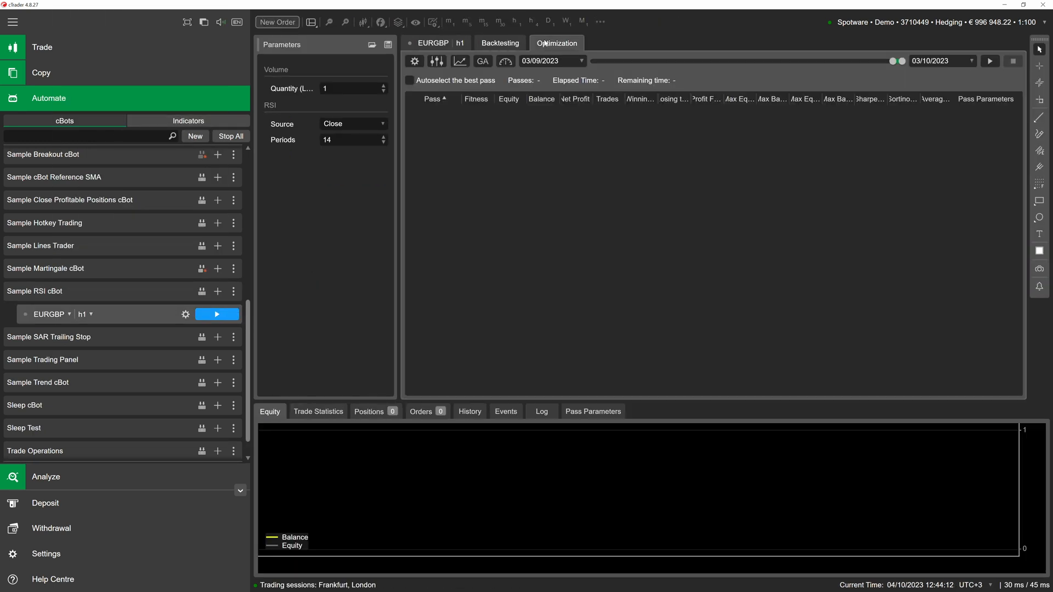
click(411, 80)
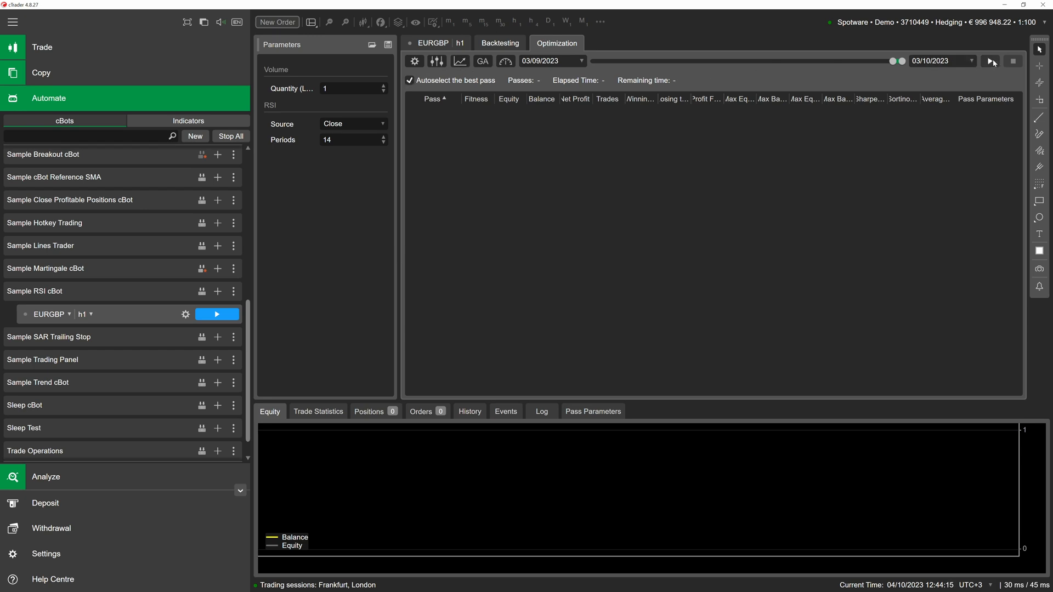
click(991, 61)
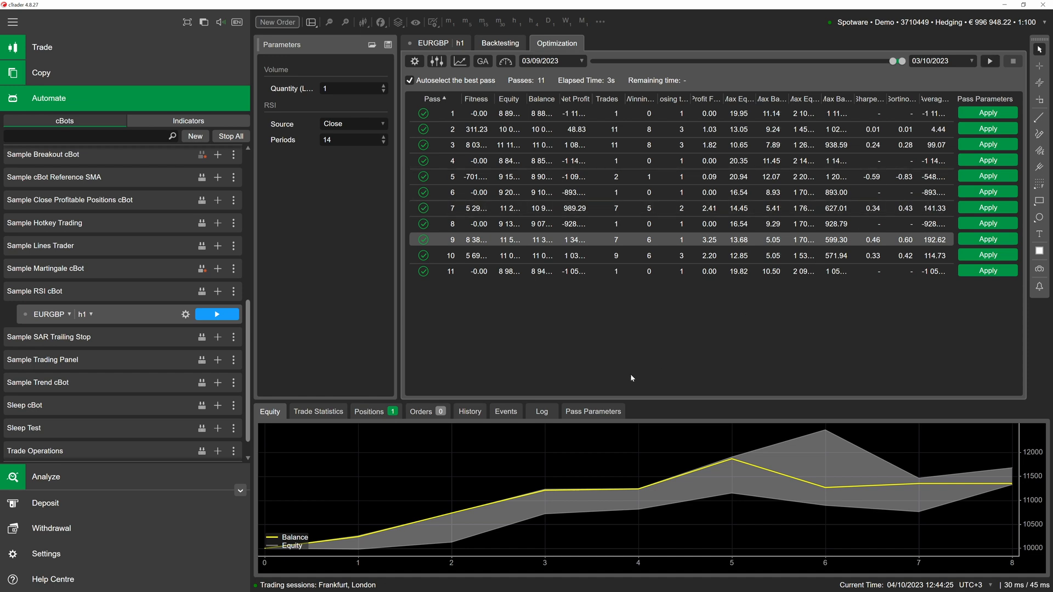
click(592, 411)
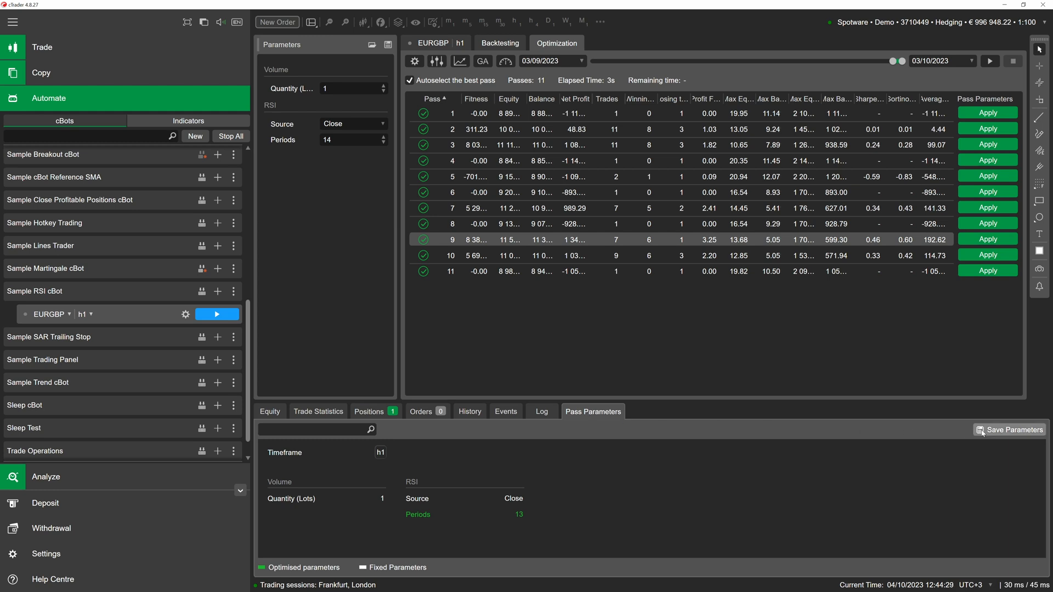
click(1008, 430)
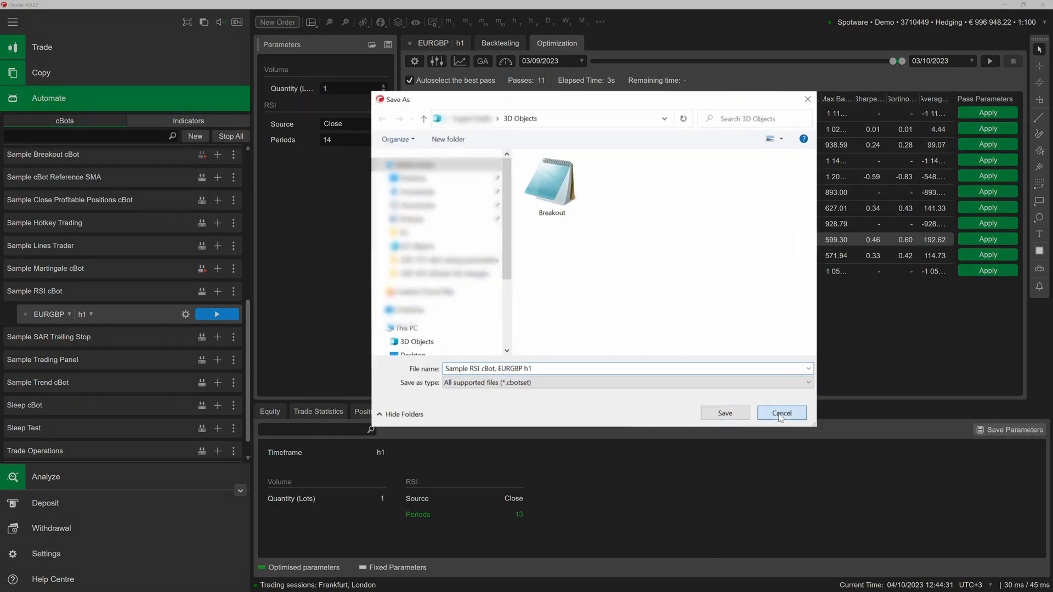
Cancel the open dialog and save the cBot parameters to a file named 'Smartsettings'.
click(781, 412)
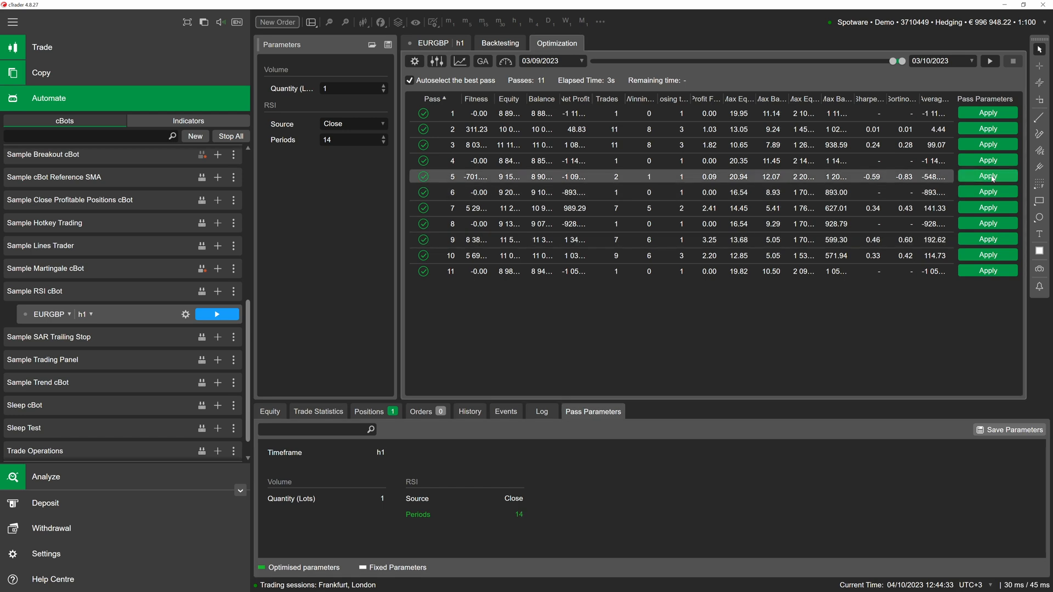
mouse_move(436, 121)
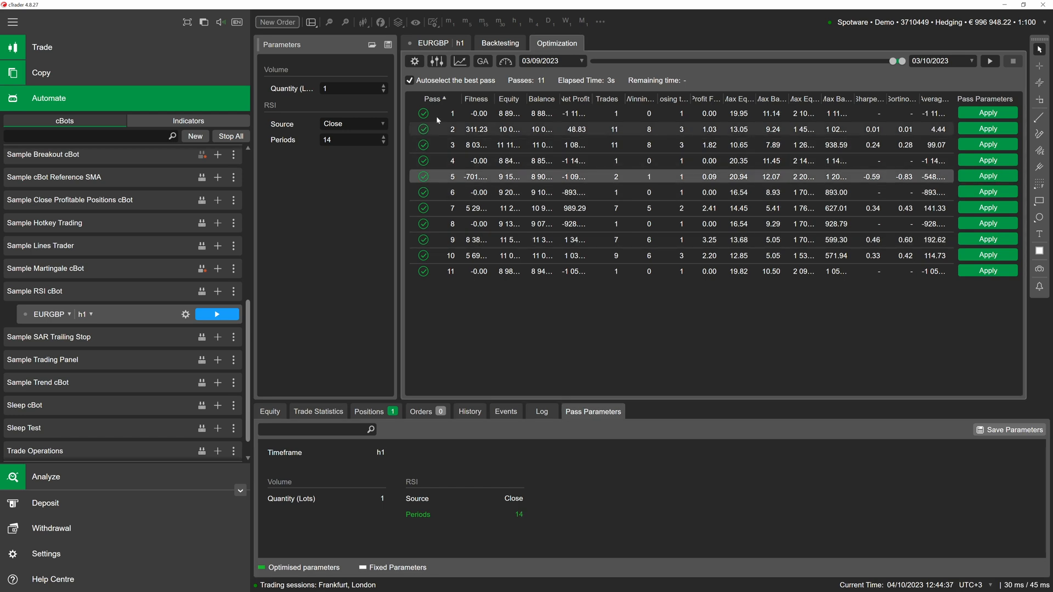
click(389, 44)
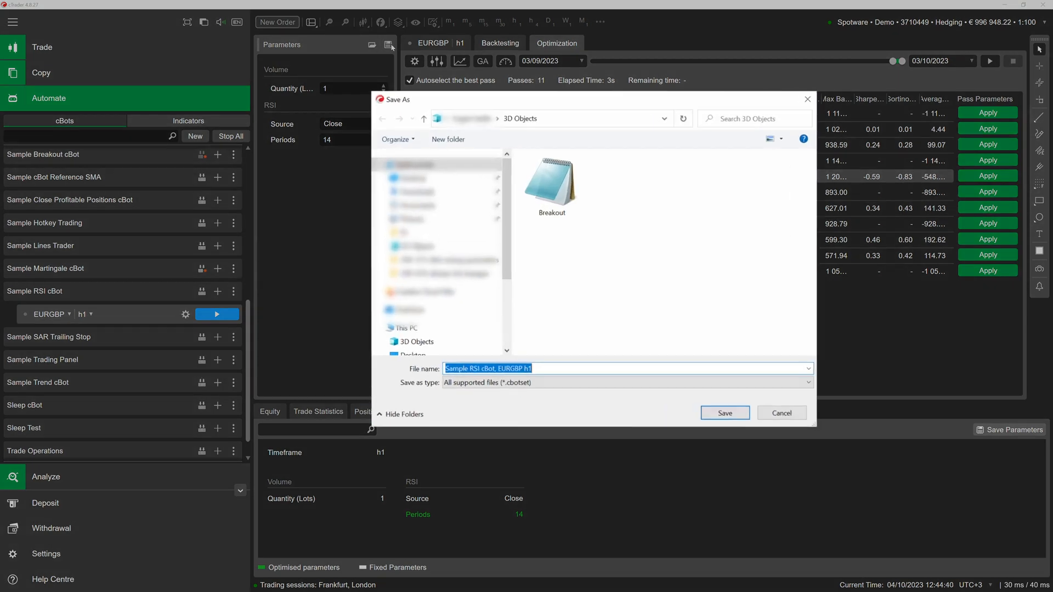
text(Smart)
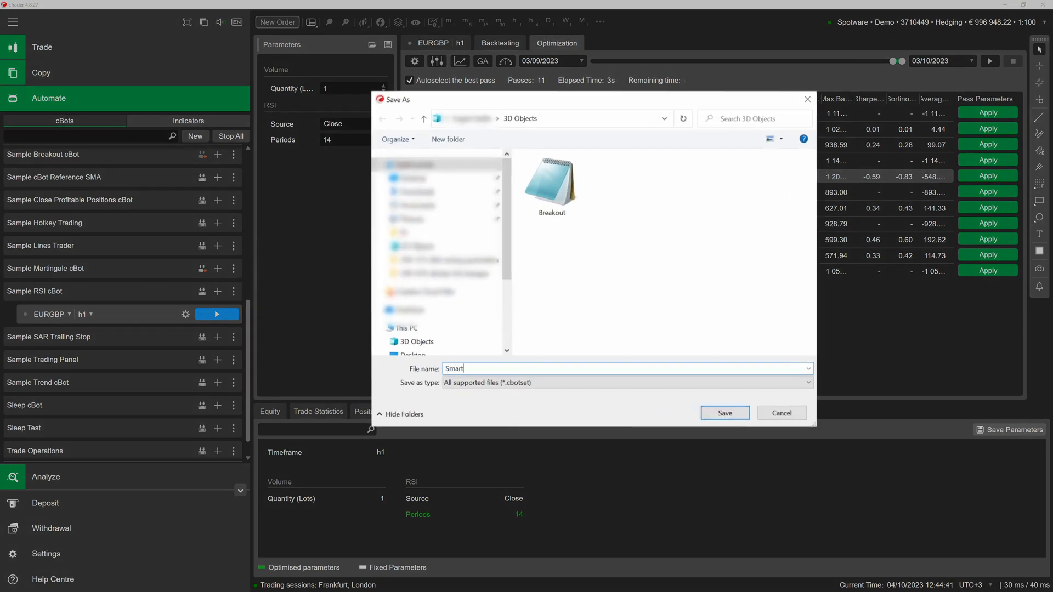
text(setting)
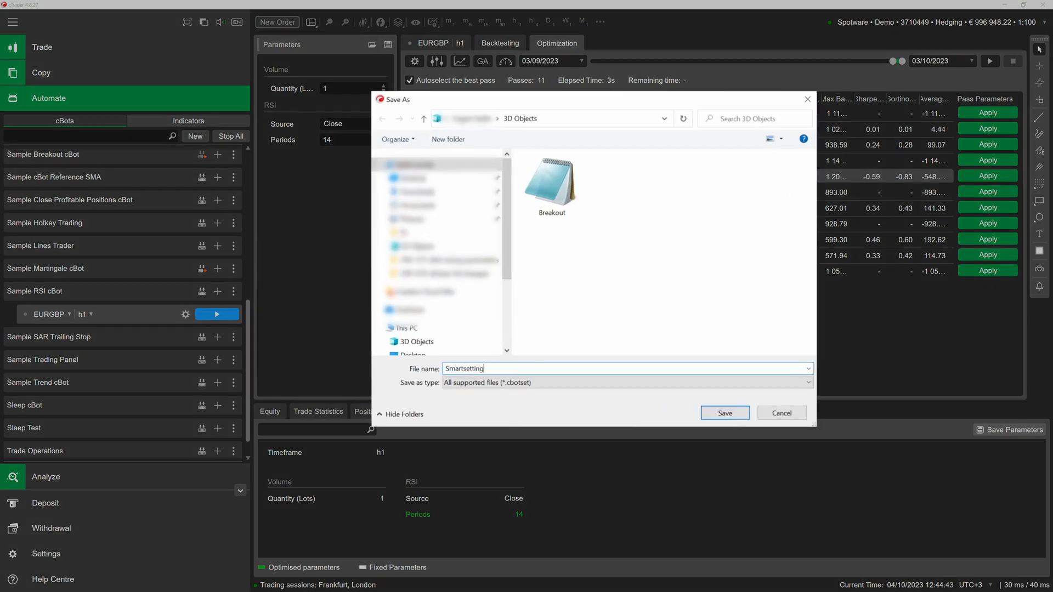
text(s)
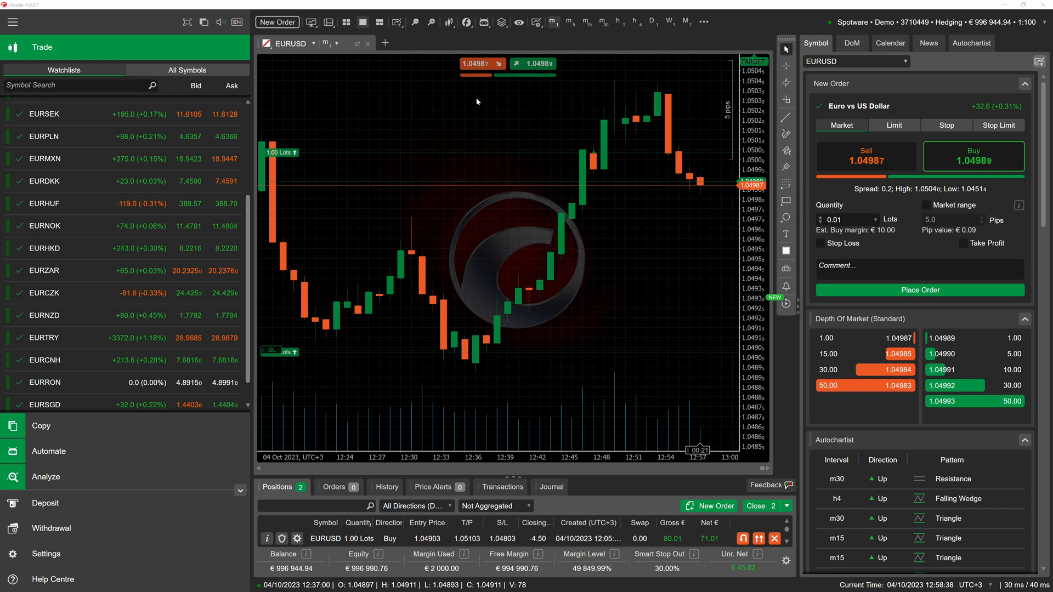
Add the 'cBot for this Video' instance to the current chart from the cBots list.
click(485, 22)
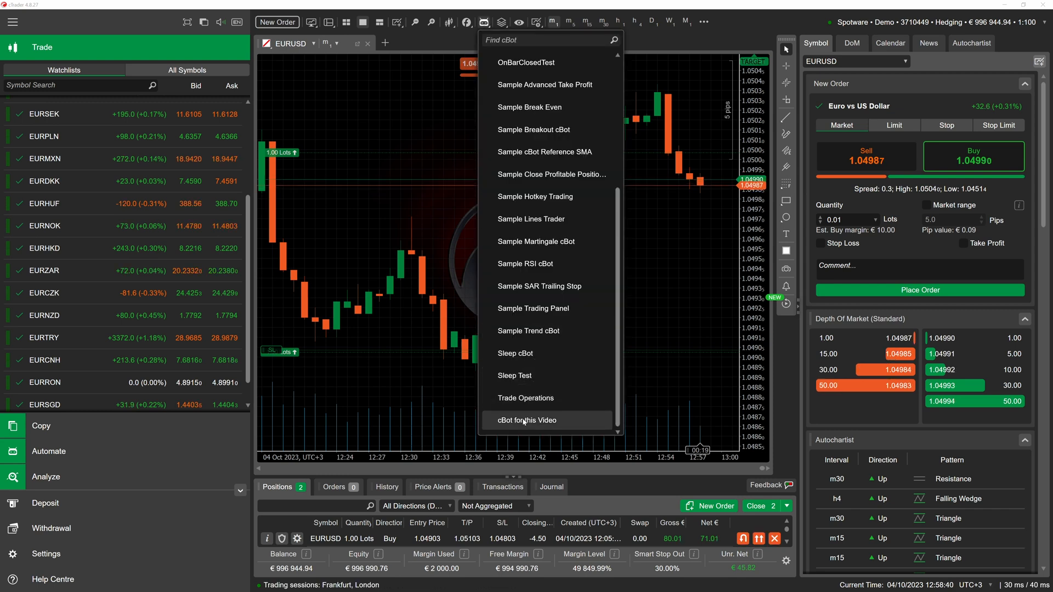
click(526, 419)
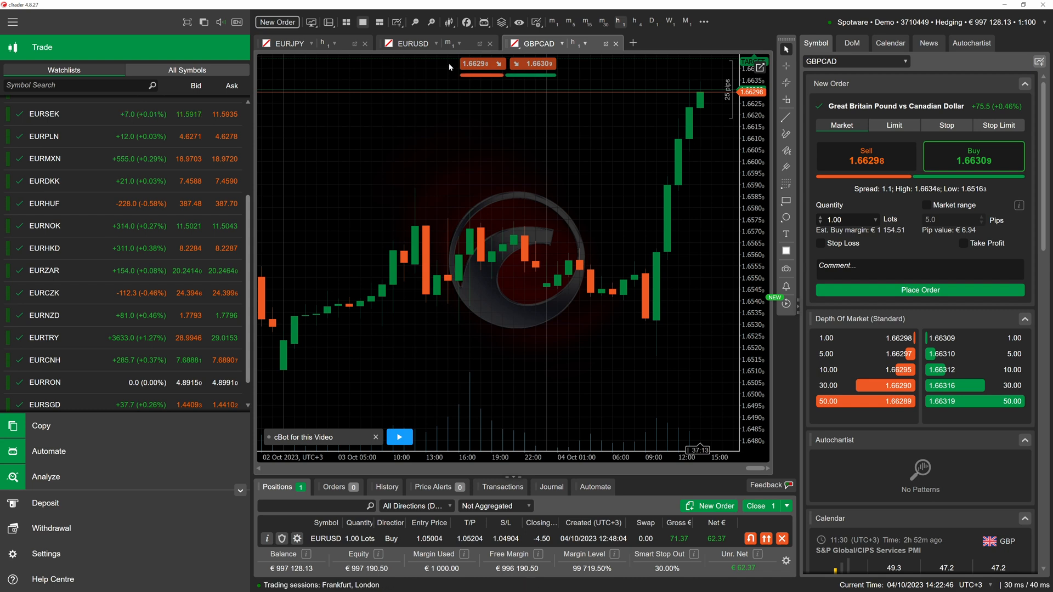
On the EURJPY chart, load a saved parameter set into the cBot for this Video.
click(409, 42)
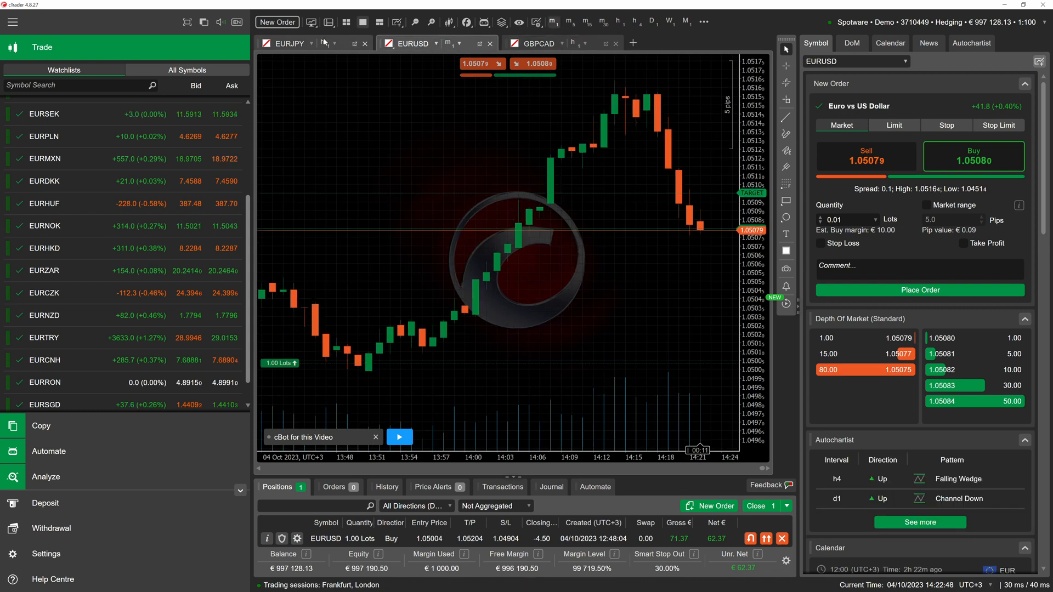
click(284, 43)
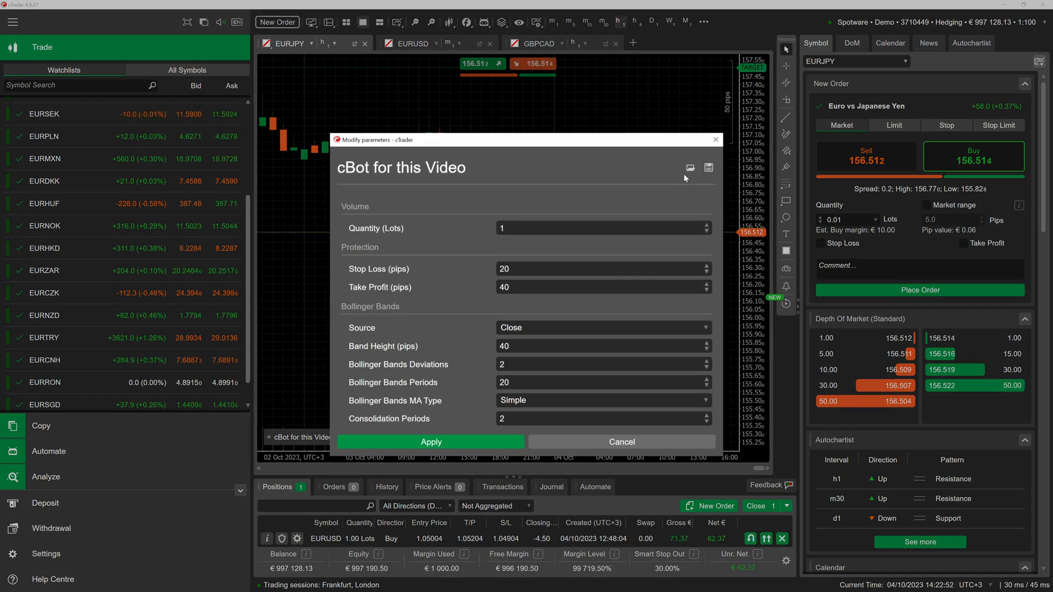
click(621, 442)
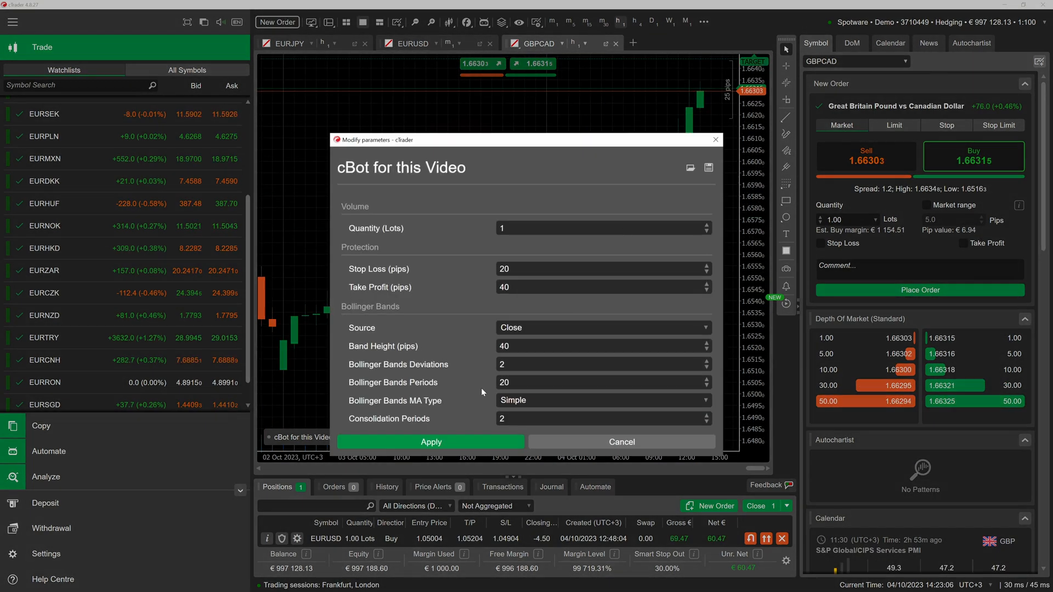
click(620, 441)
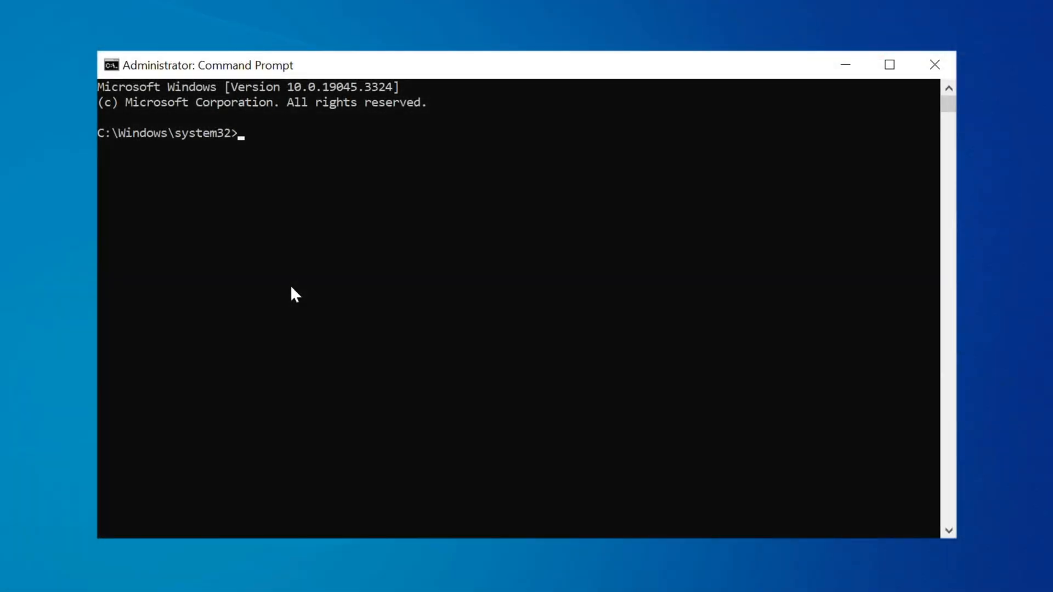
Begin the ctrader-cli run command with C:/algoVideo/videoBot.algo and --symbol=EURUSD.
text(ctra)
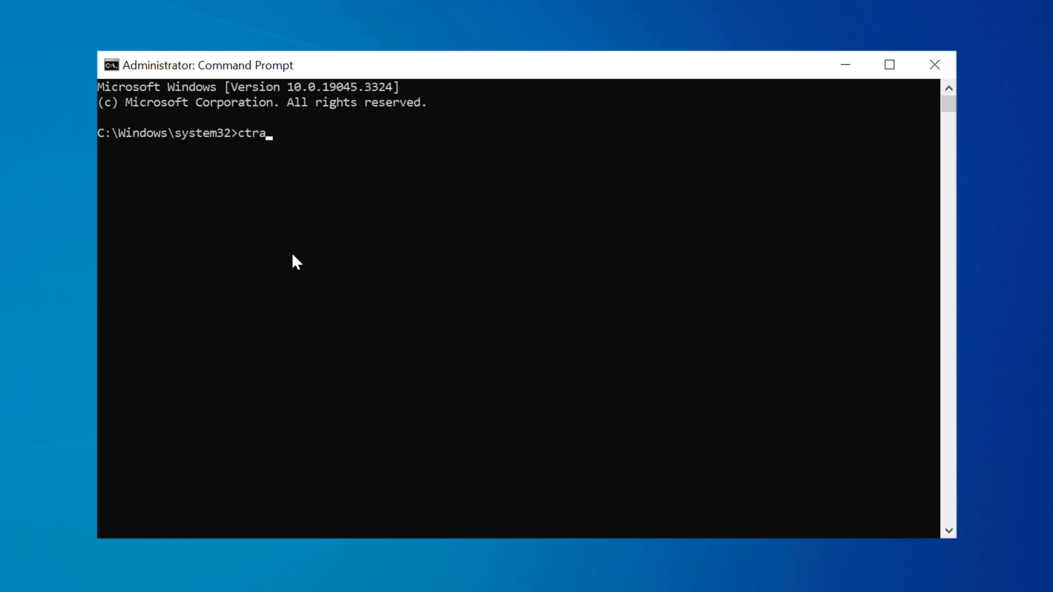
text(der-cli)
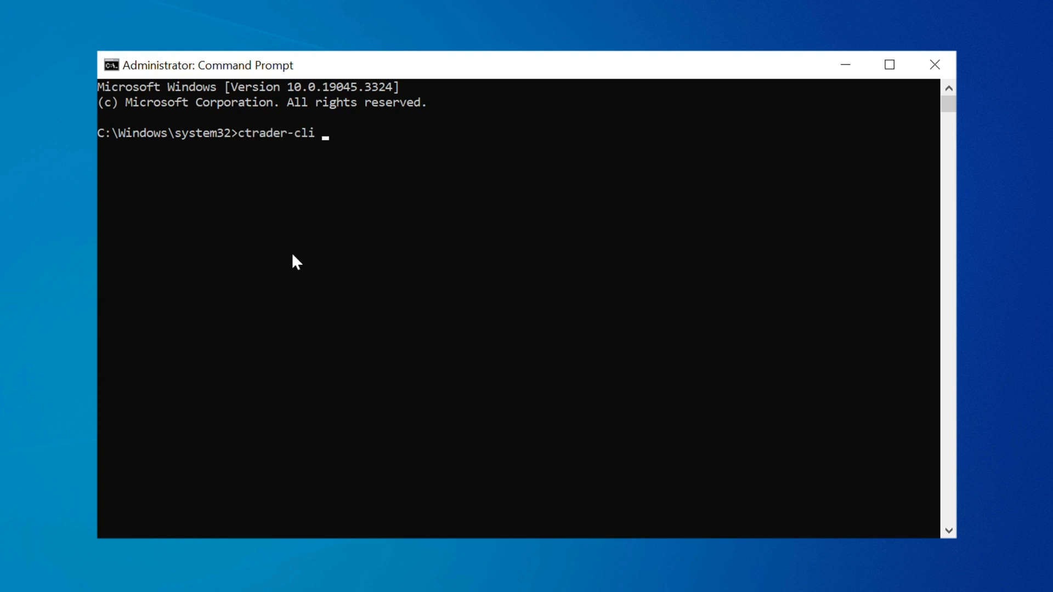
text(run C:)
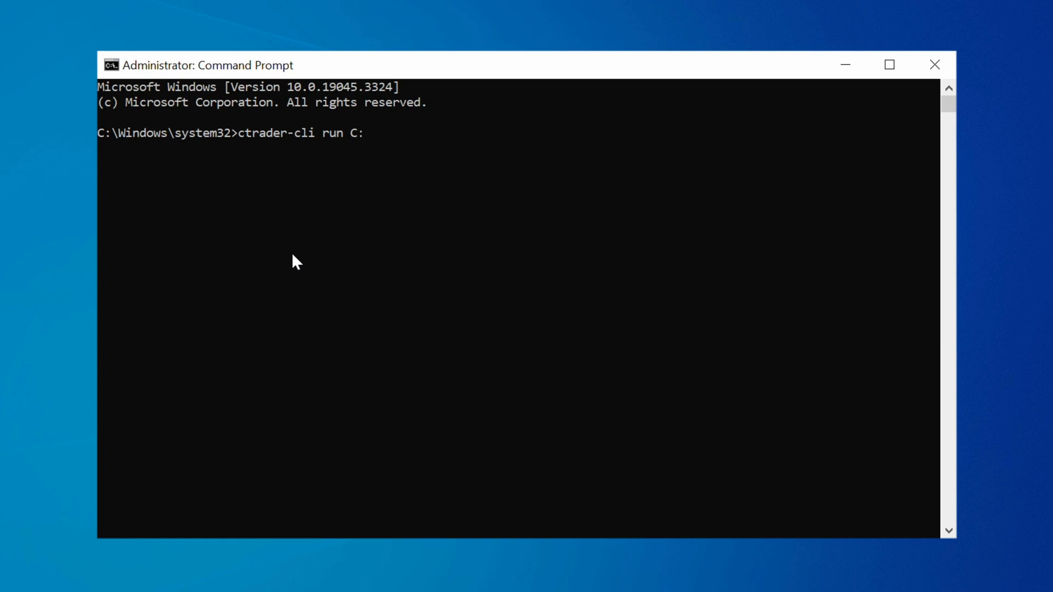
text(/algoV)
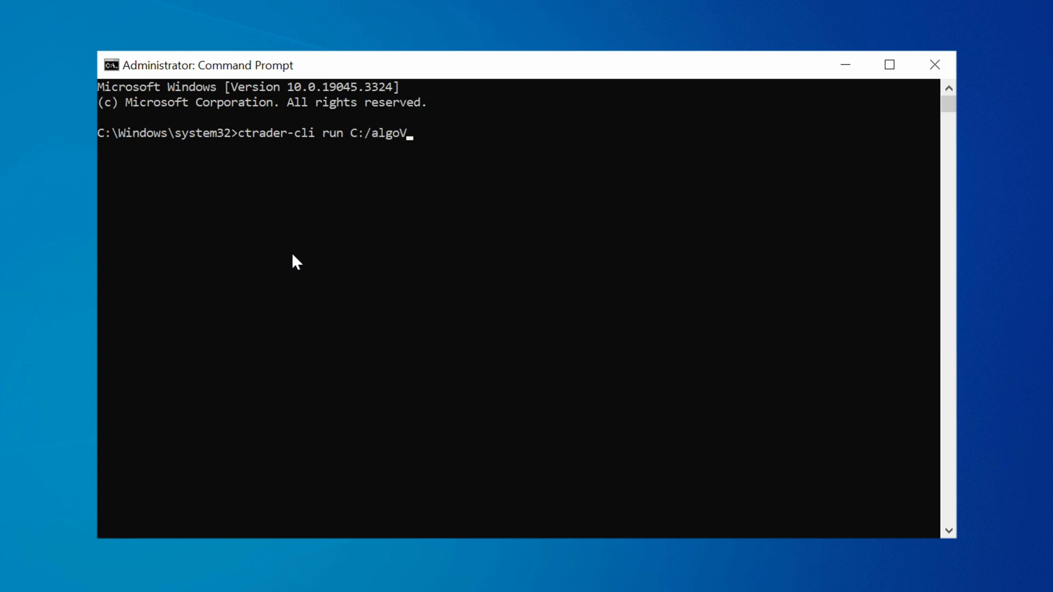
text(ideo/video)
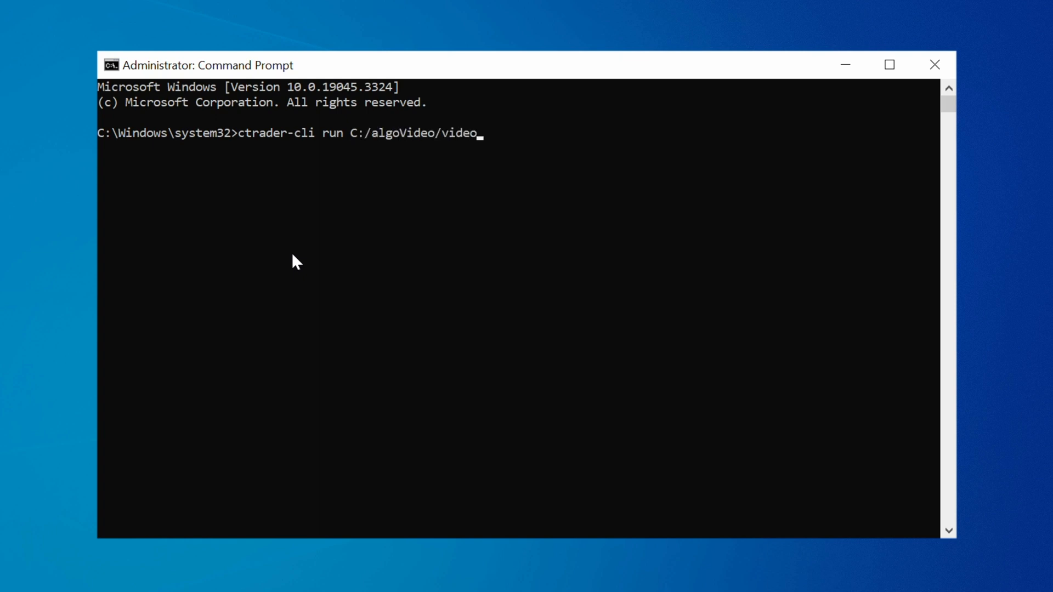
text(Bot.algo)
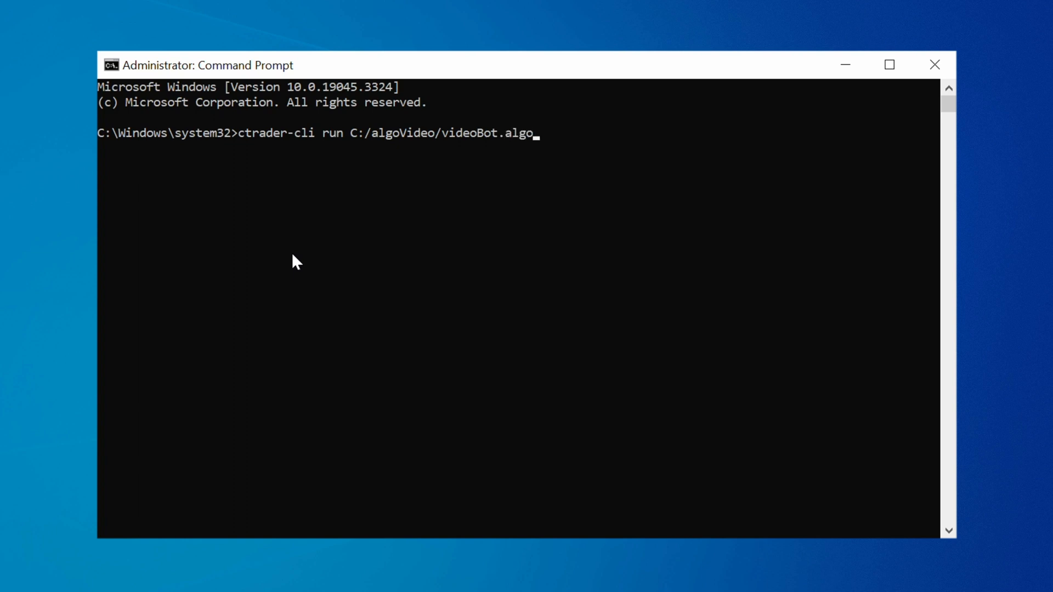
text(--symbo)
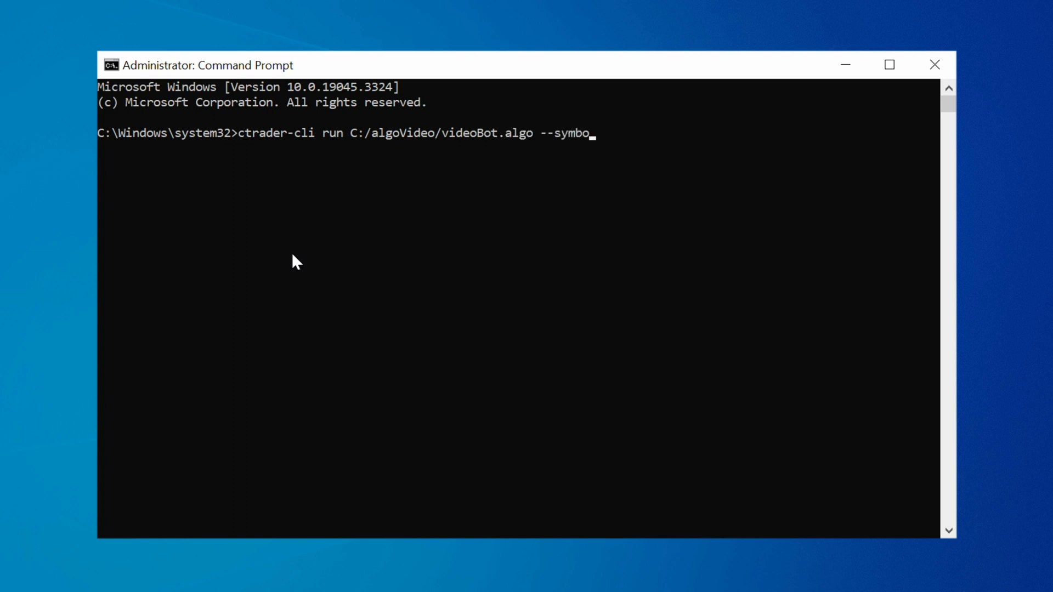
text(l=EURUSD)
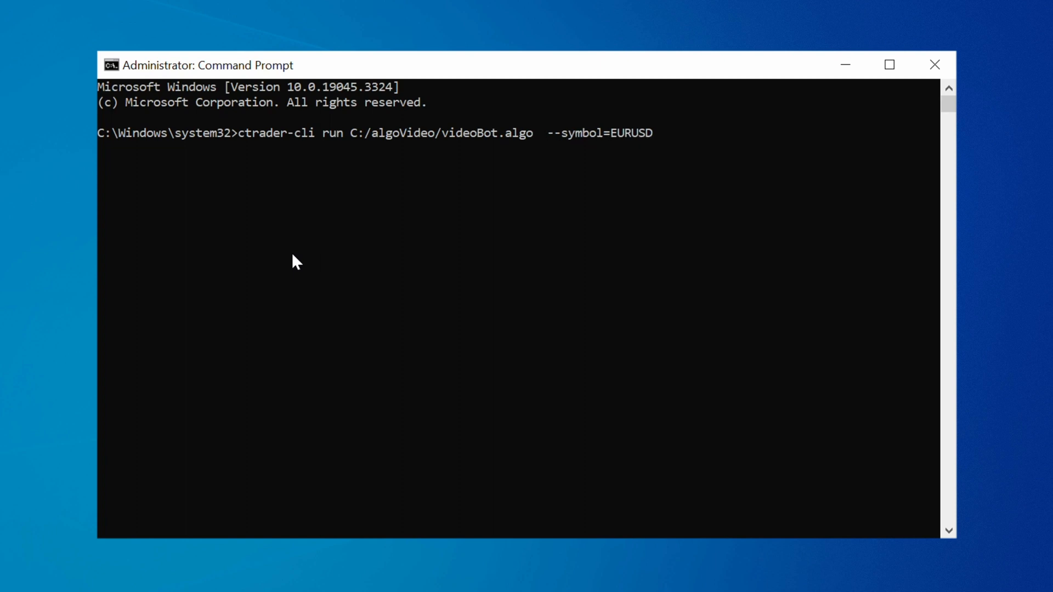
text(C:/algoVideo/)
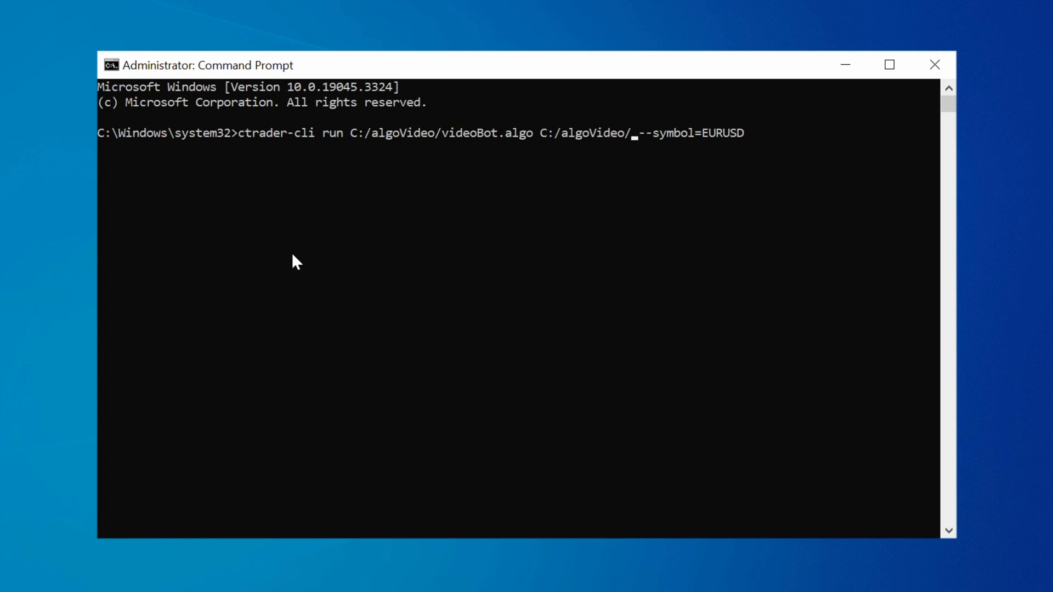
text(SettingsEUR)
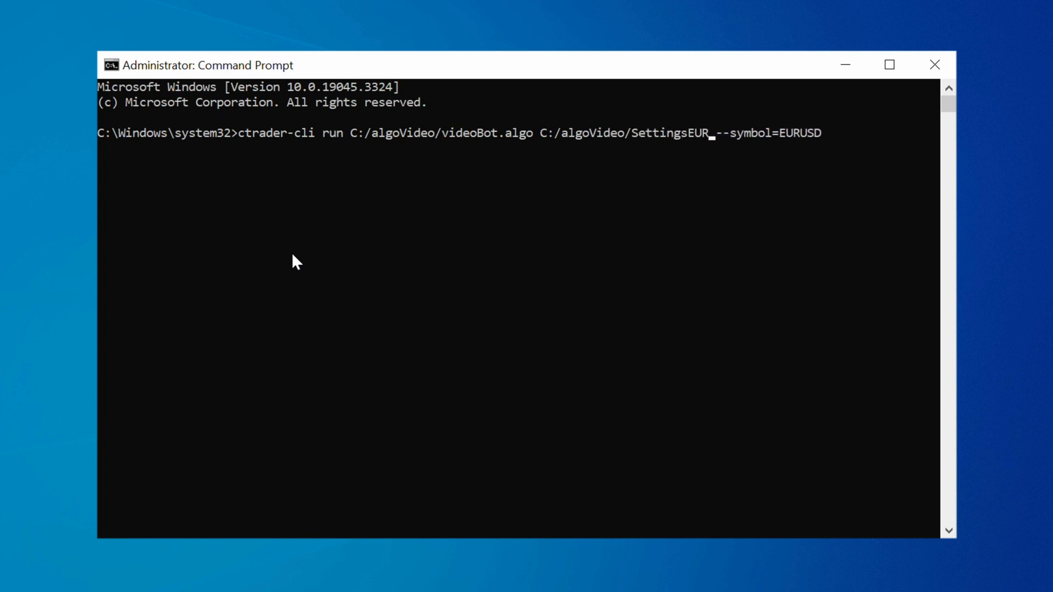
text(USD.cbotset)
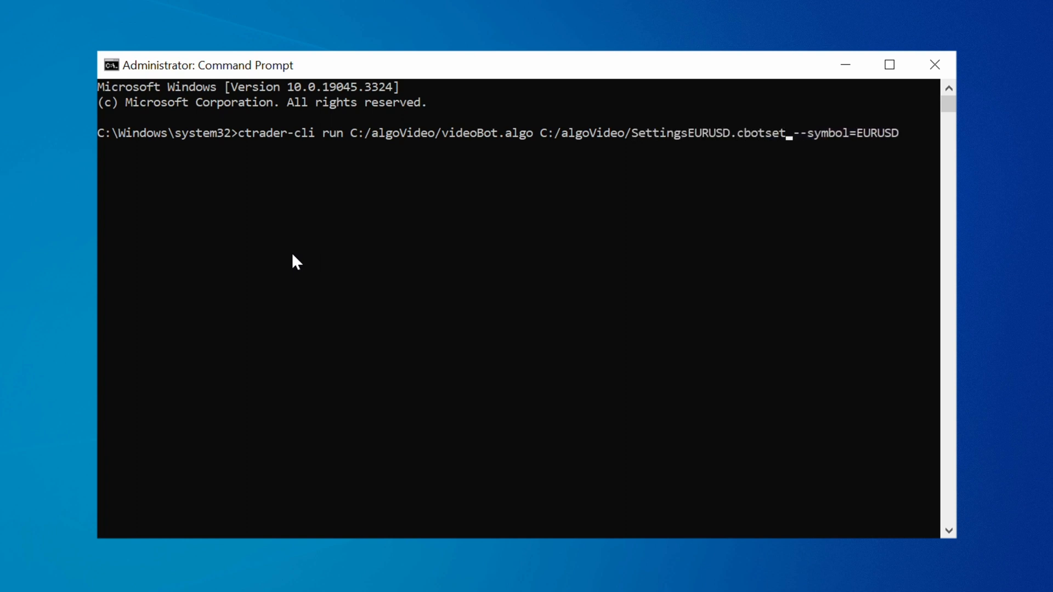
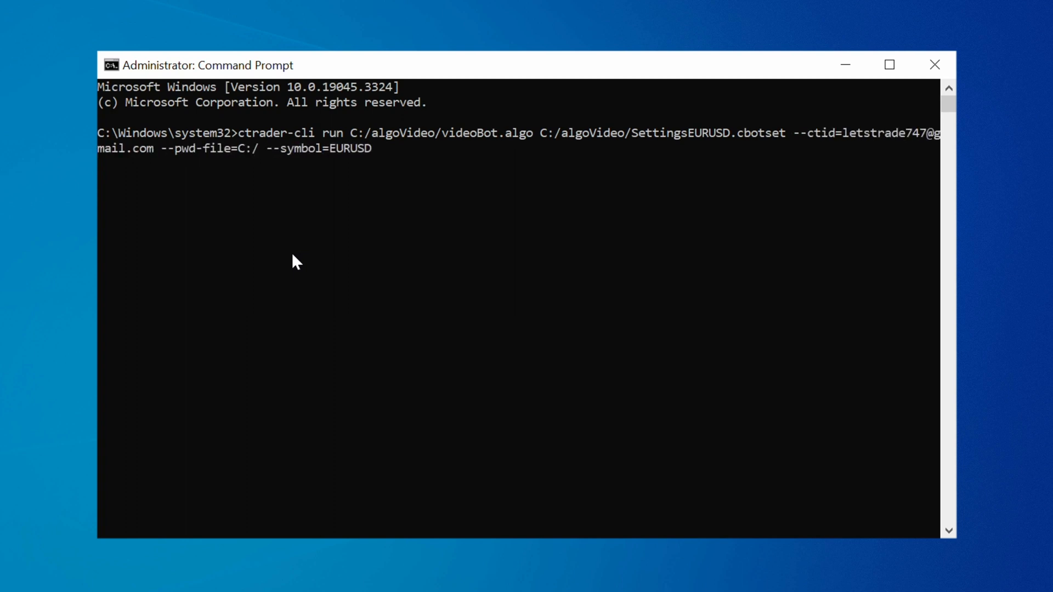
text(algoVideo/password.pwd)
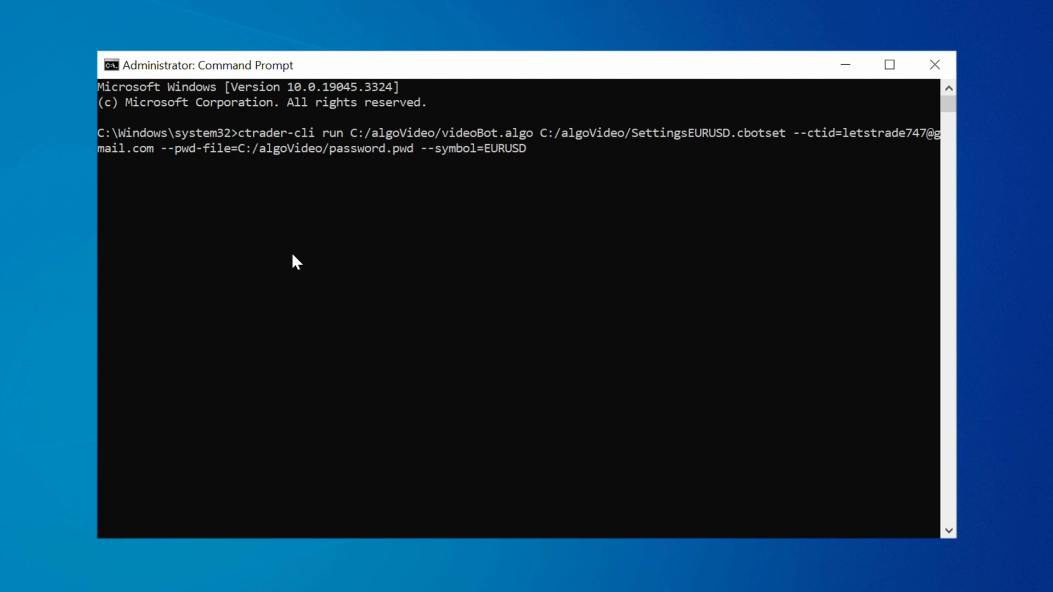
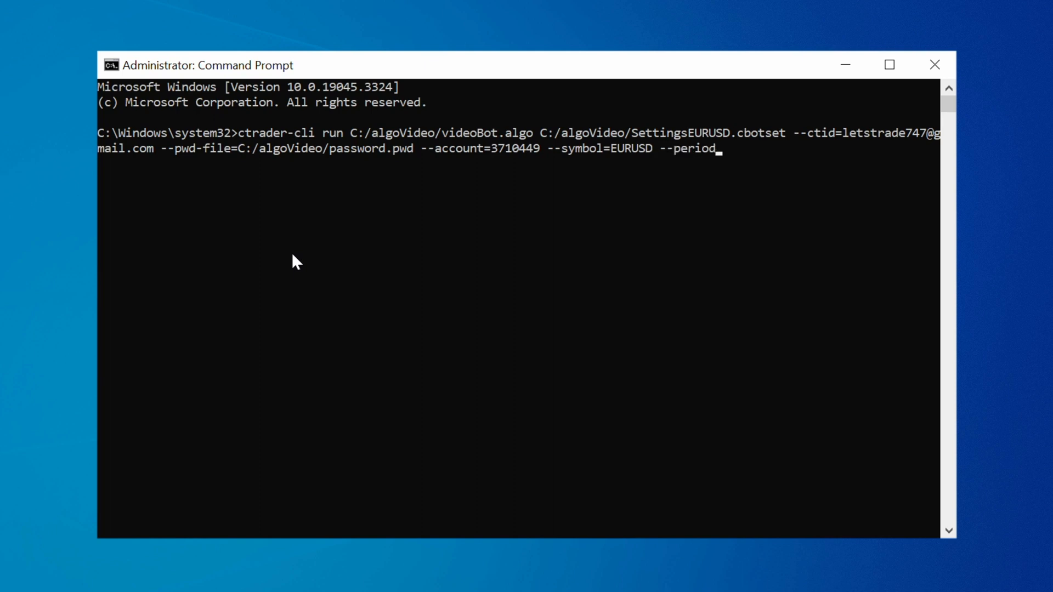
text(=h1)
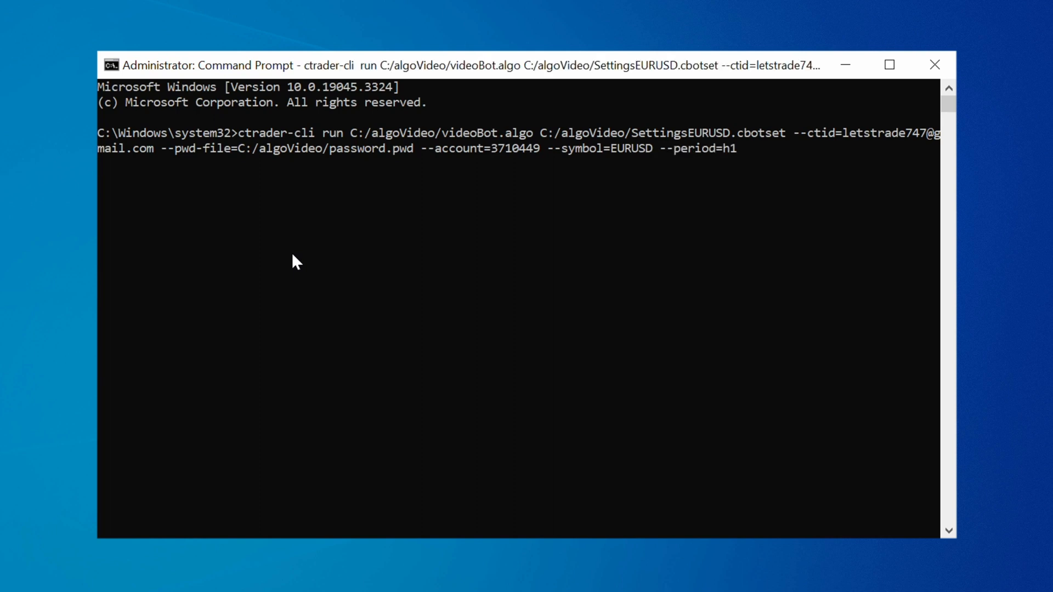